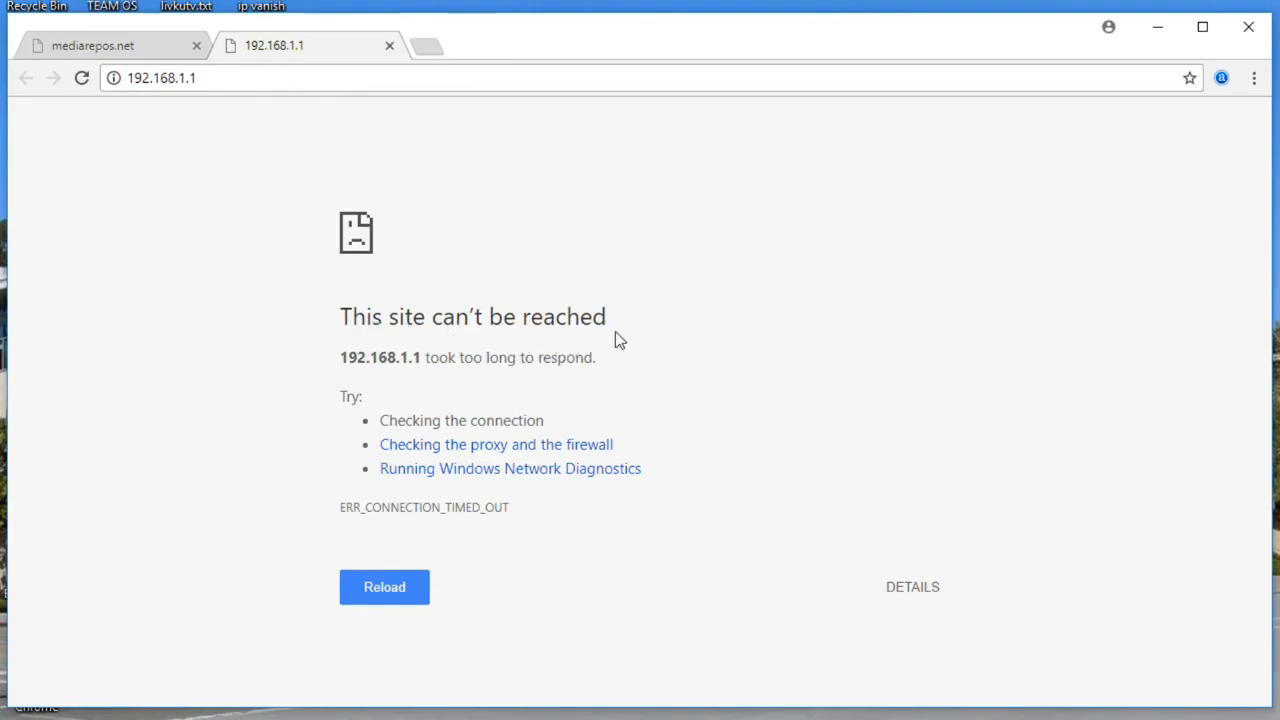
Expand the DETAILS troubleshooting suggestions on the 192.168.1.1 timeout error page
left_click(912, 586)
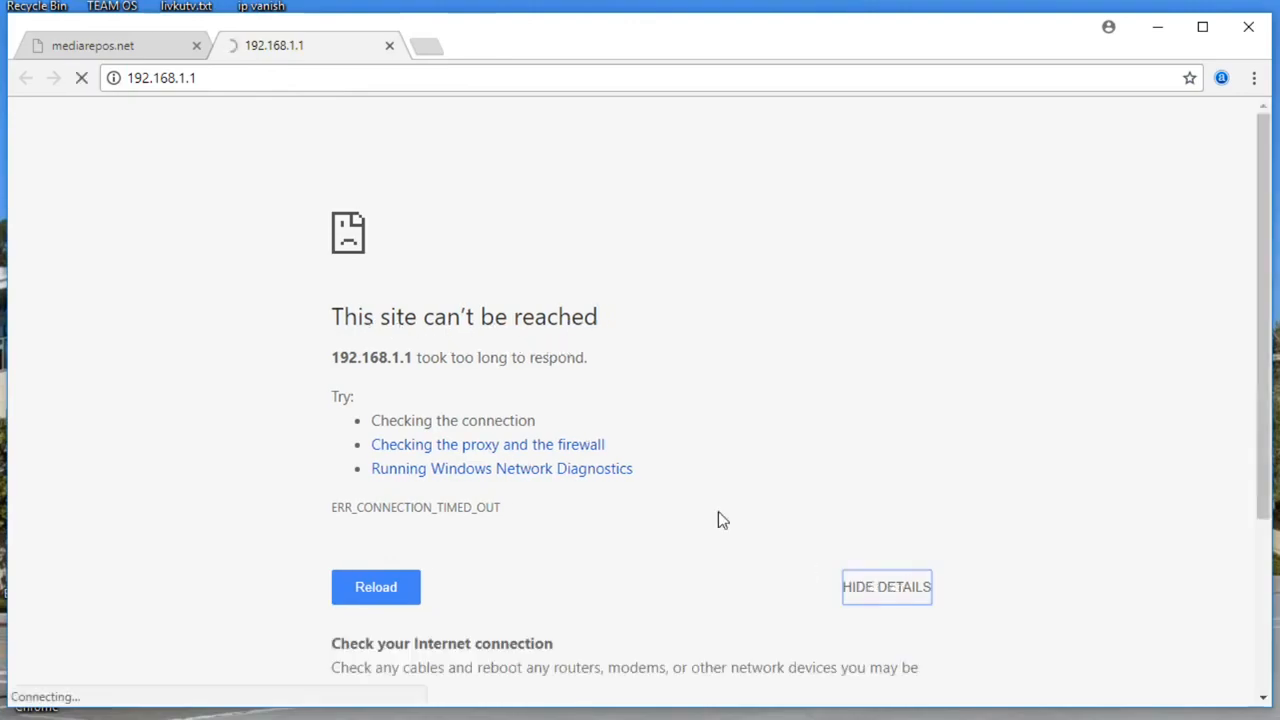
scroll("down", 3)
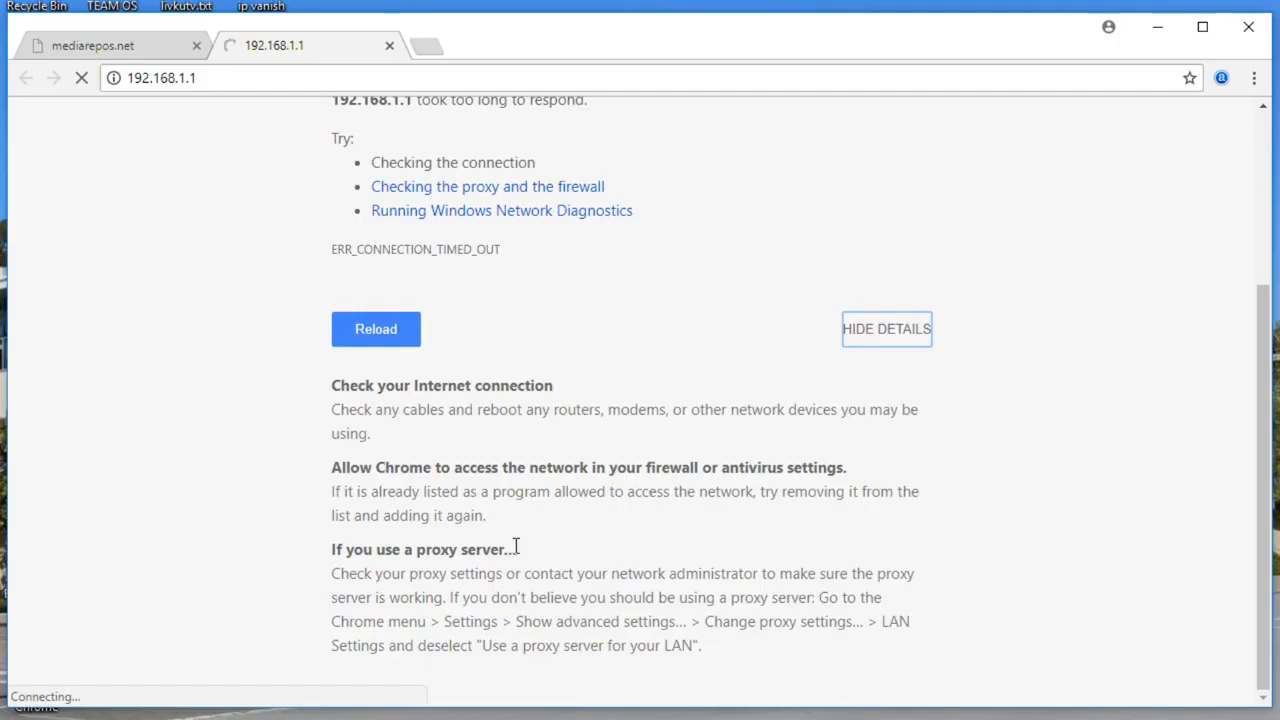
mouse_move(558, 456)
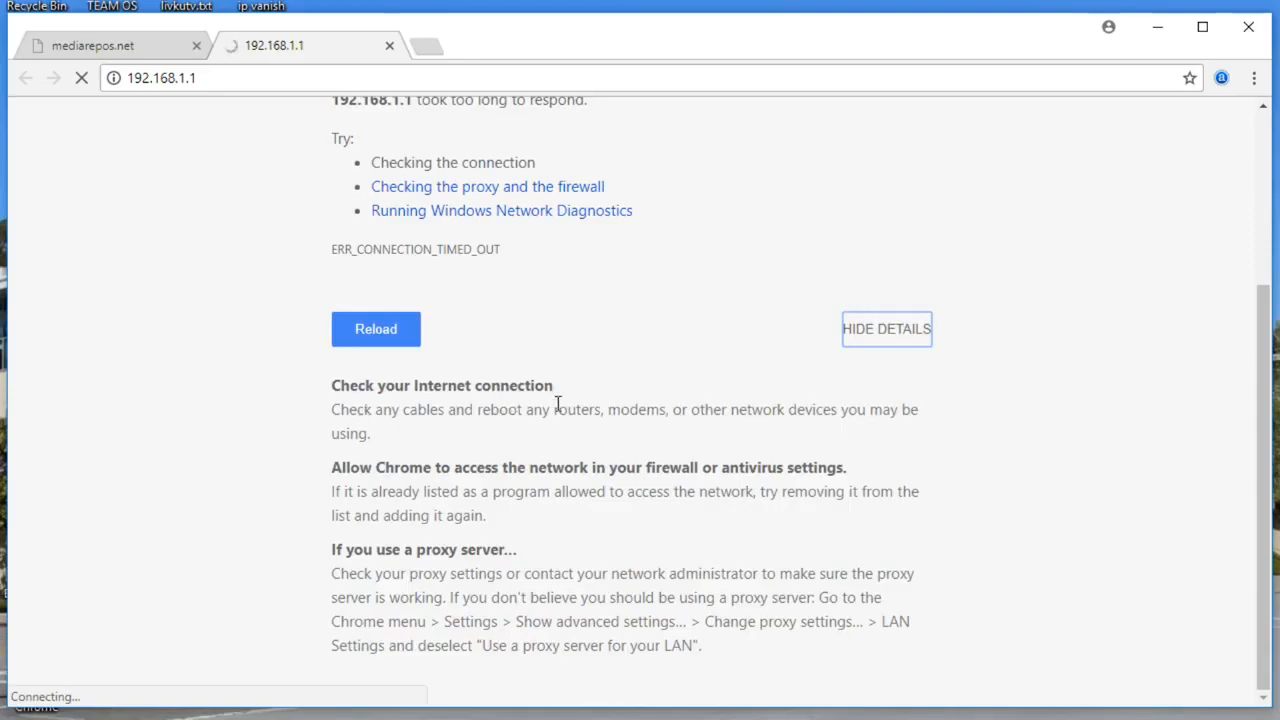
mouse_move(876, 488)
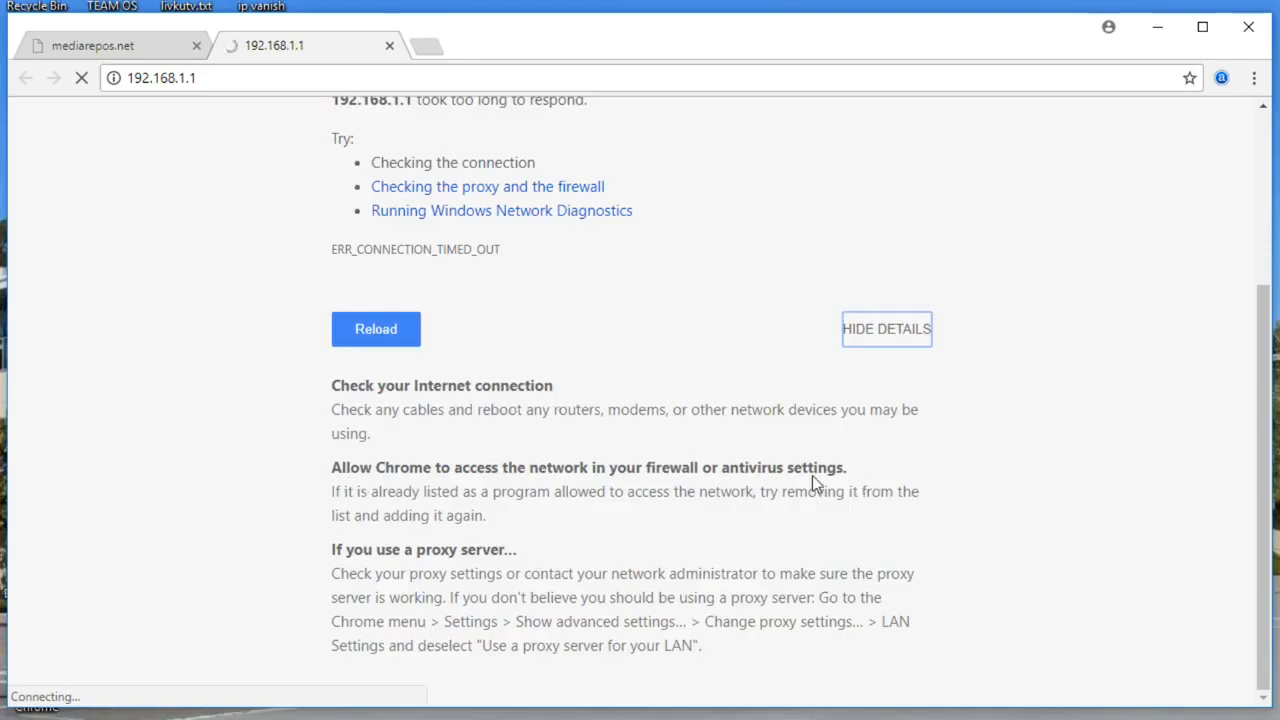
mouse_move(224, 204)
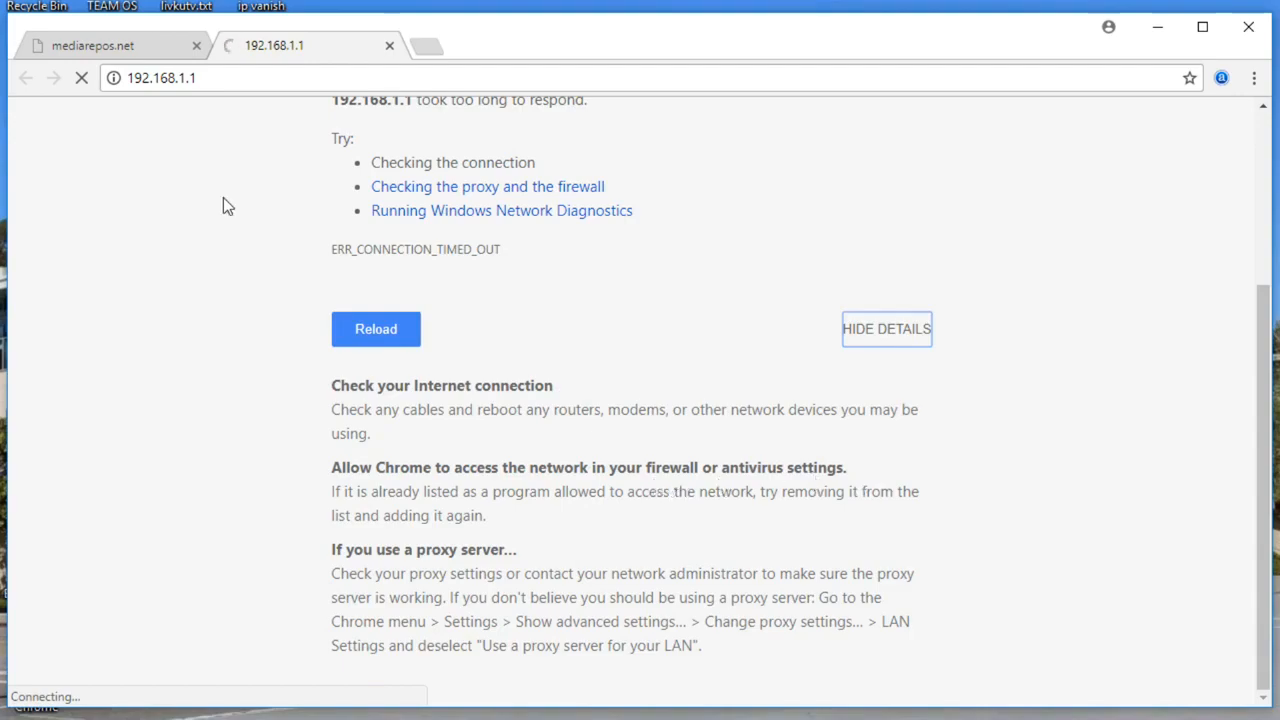
mouse_move(332, 564)
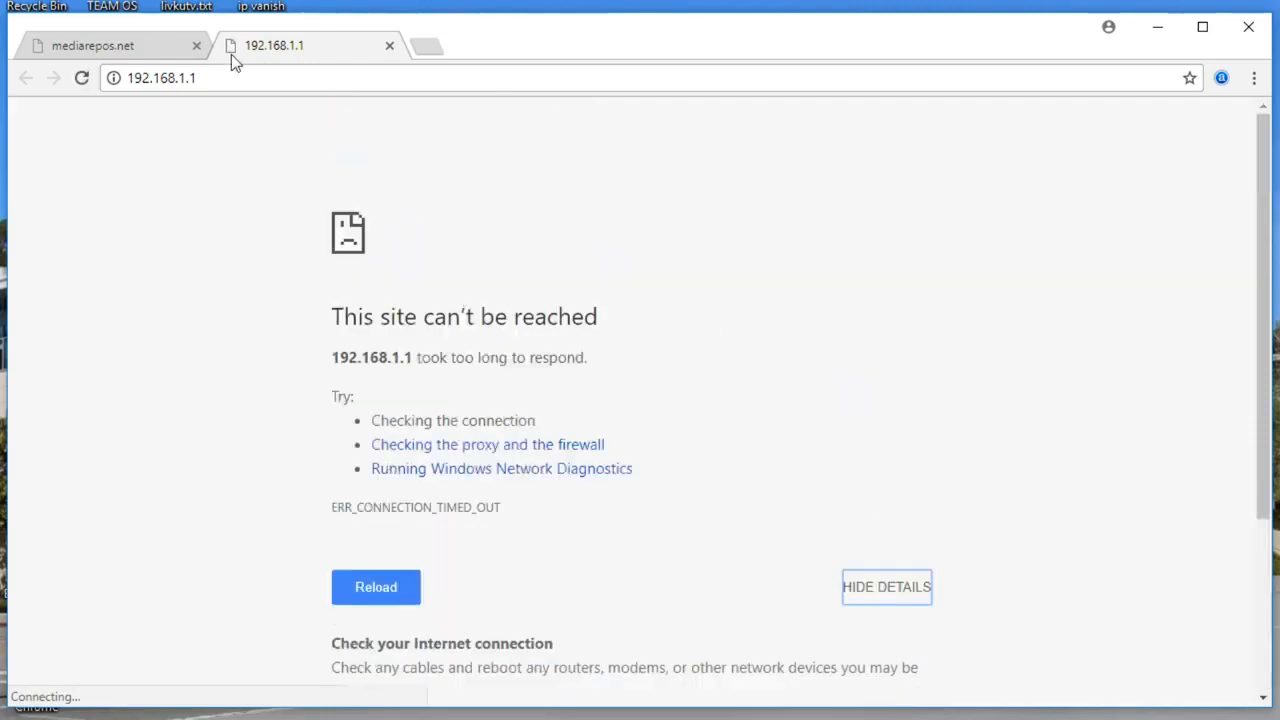
mouse_move(1218, 120)
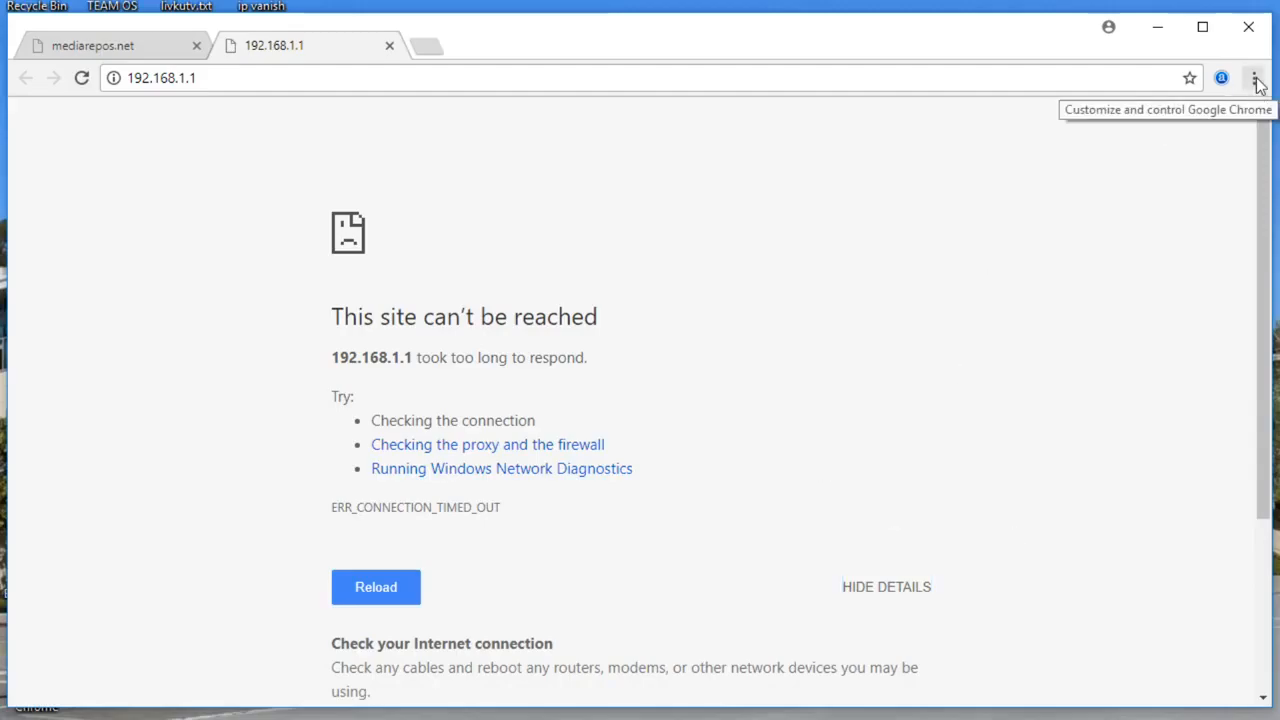
Open Chrome Settings from the three-dot menu and scroll to the System and Reset sections
left_click(1254, 78)
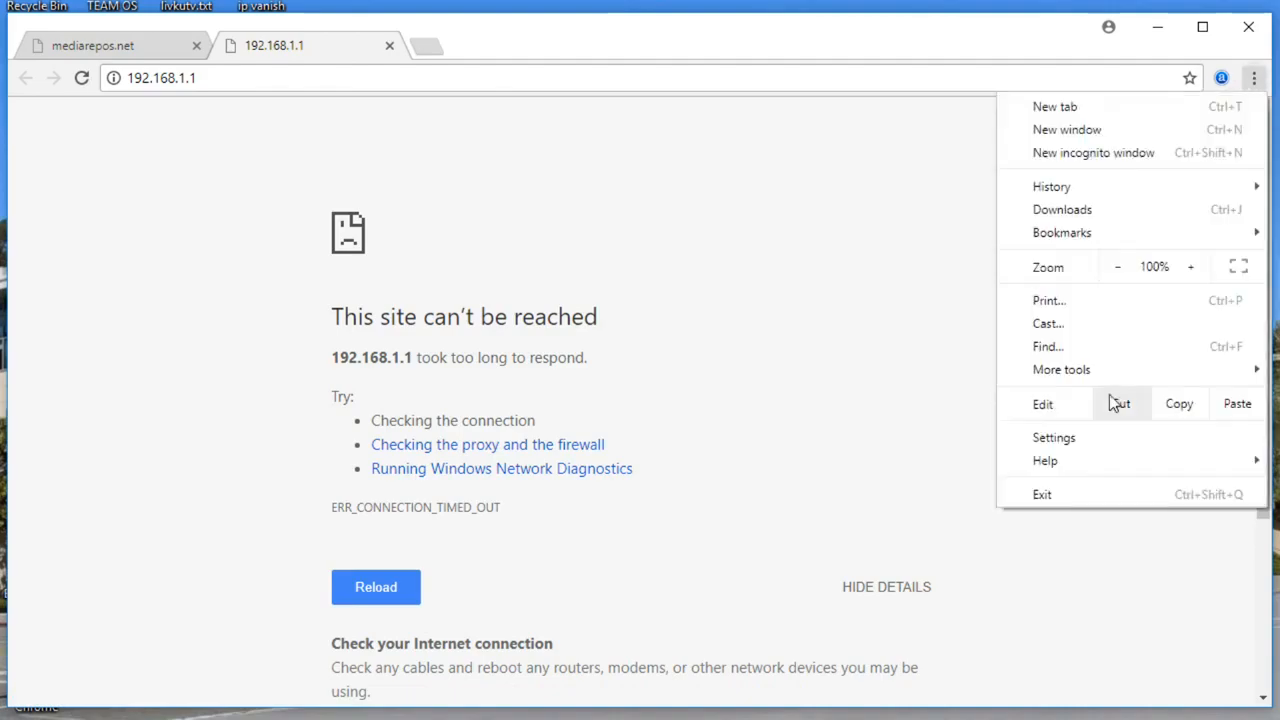
mouse_move(1052, 436)
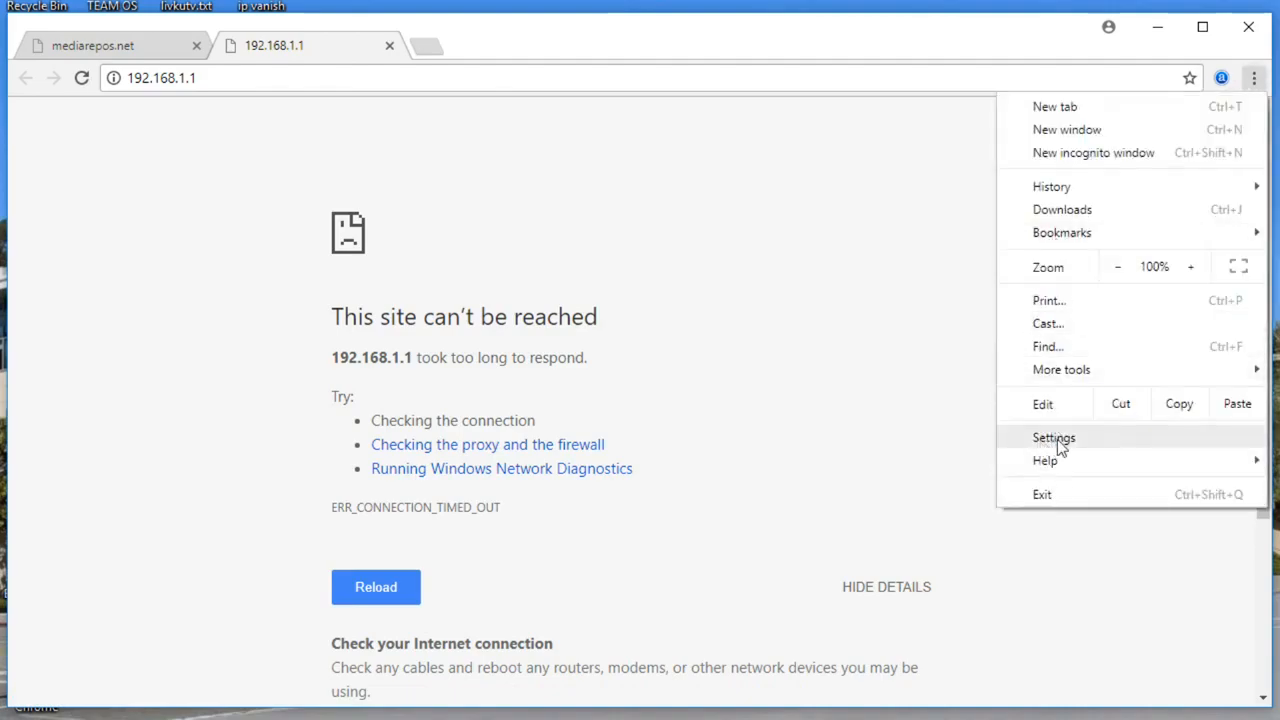
left_click(1052, 436)
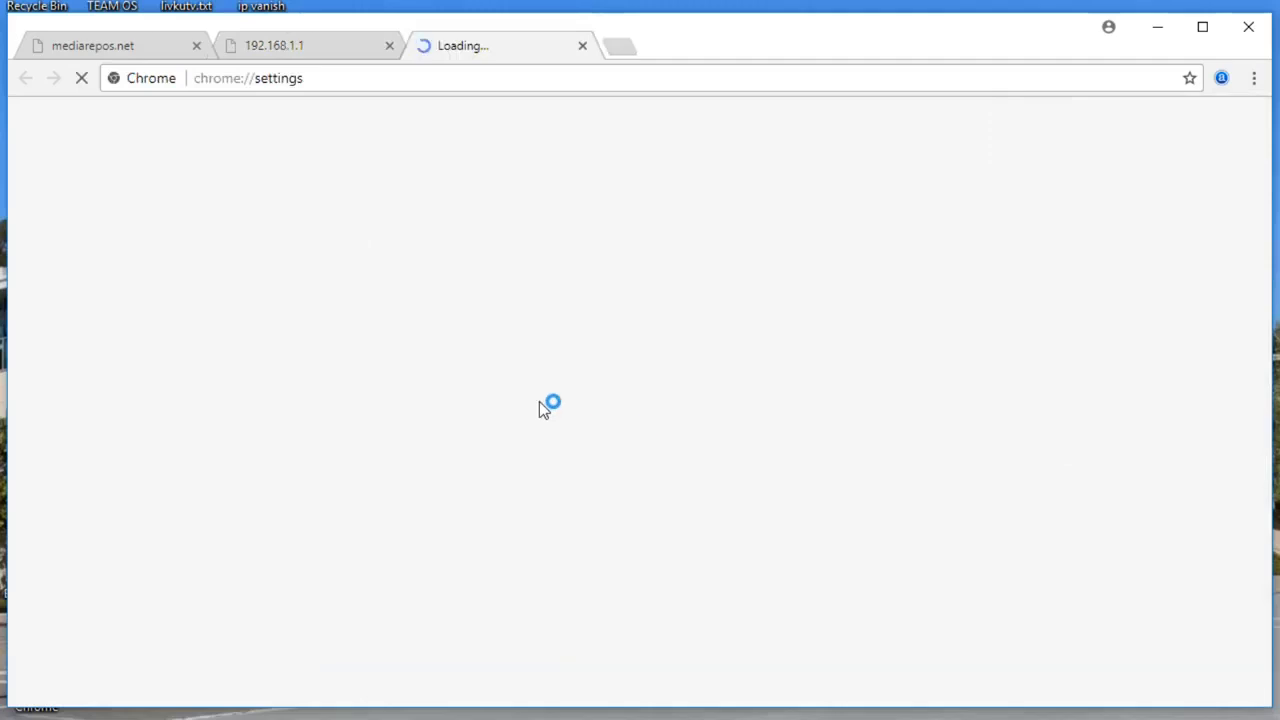
mouse_move(460, 408)
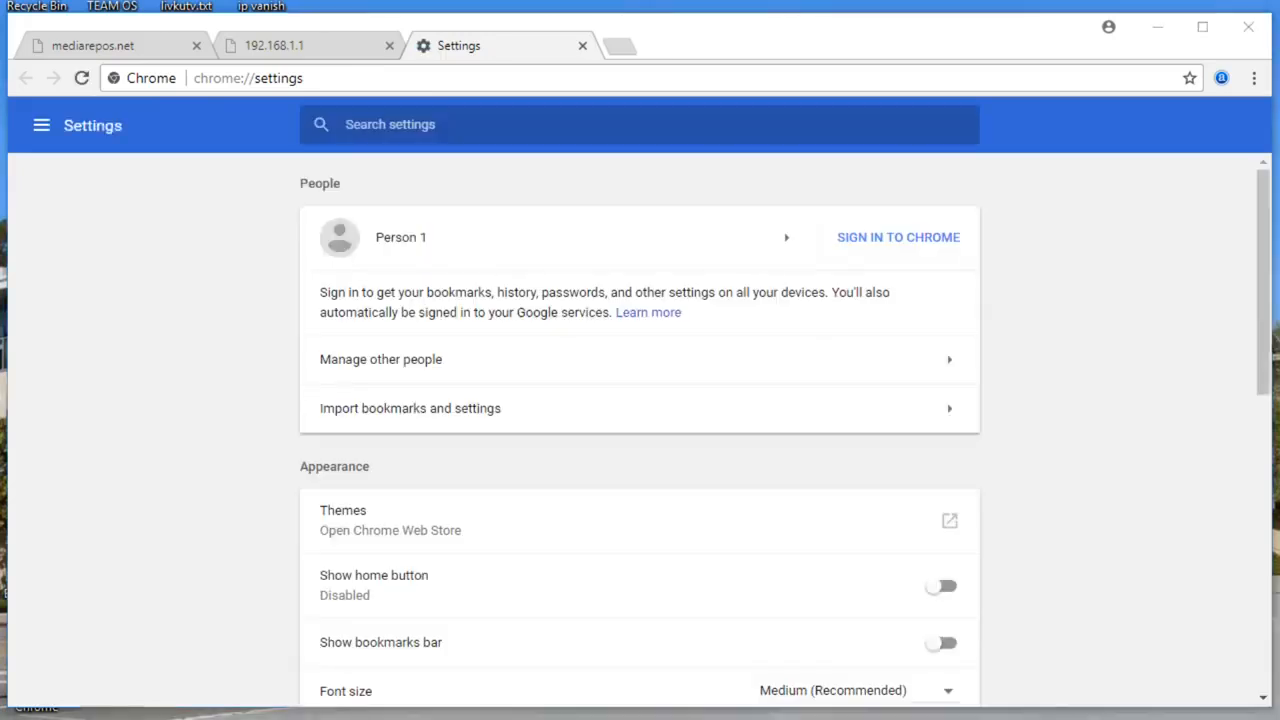
mouse_move(752, 650)
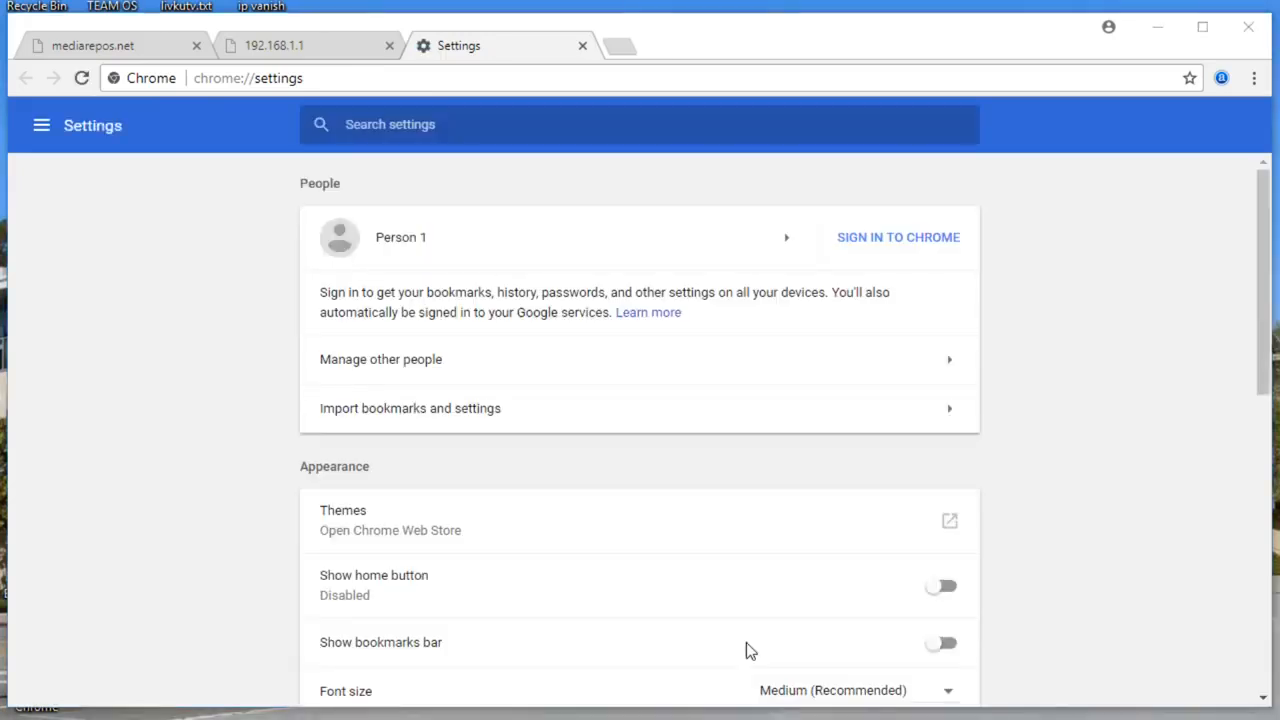
scroll("down", 3)
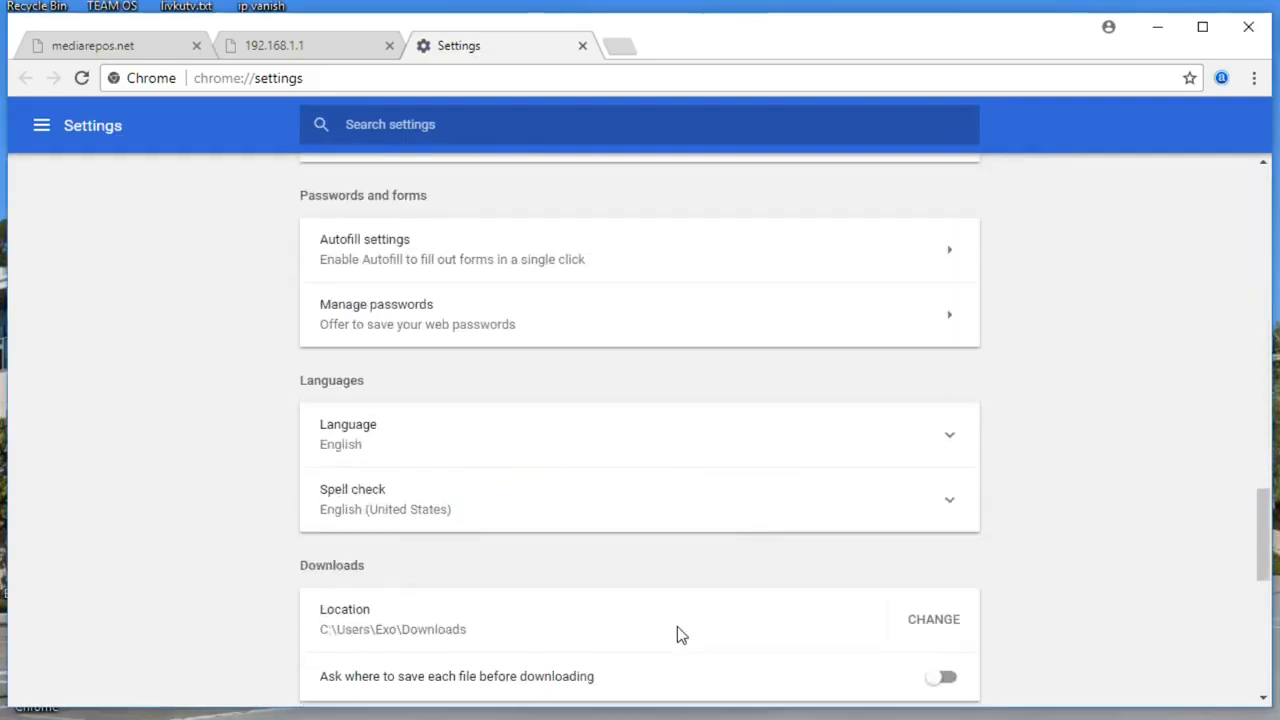
scroll("down", 3)
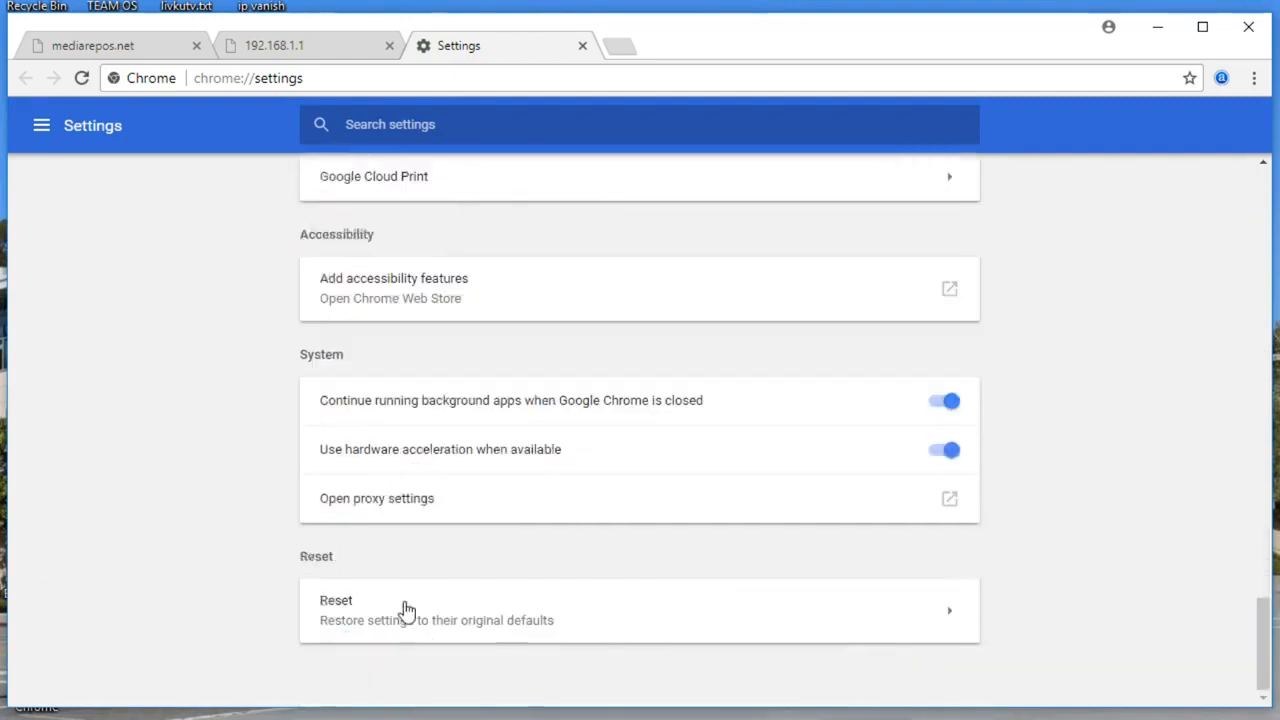
mouse_move(712, 528)
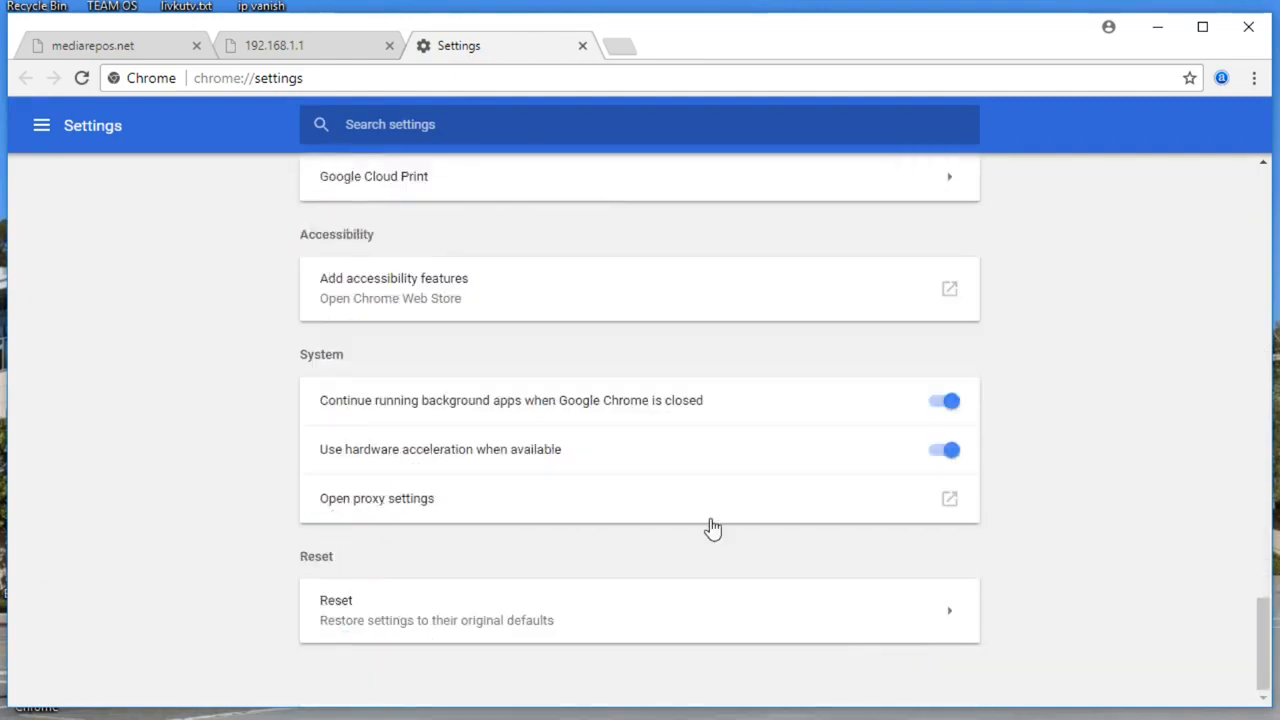
mouse_move(948, 498)
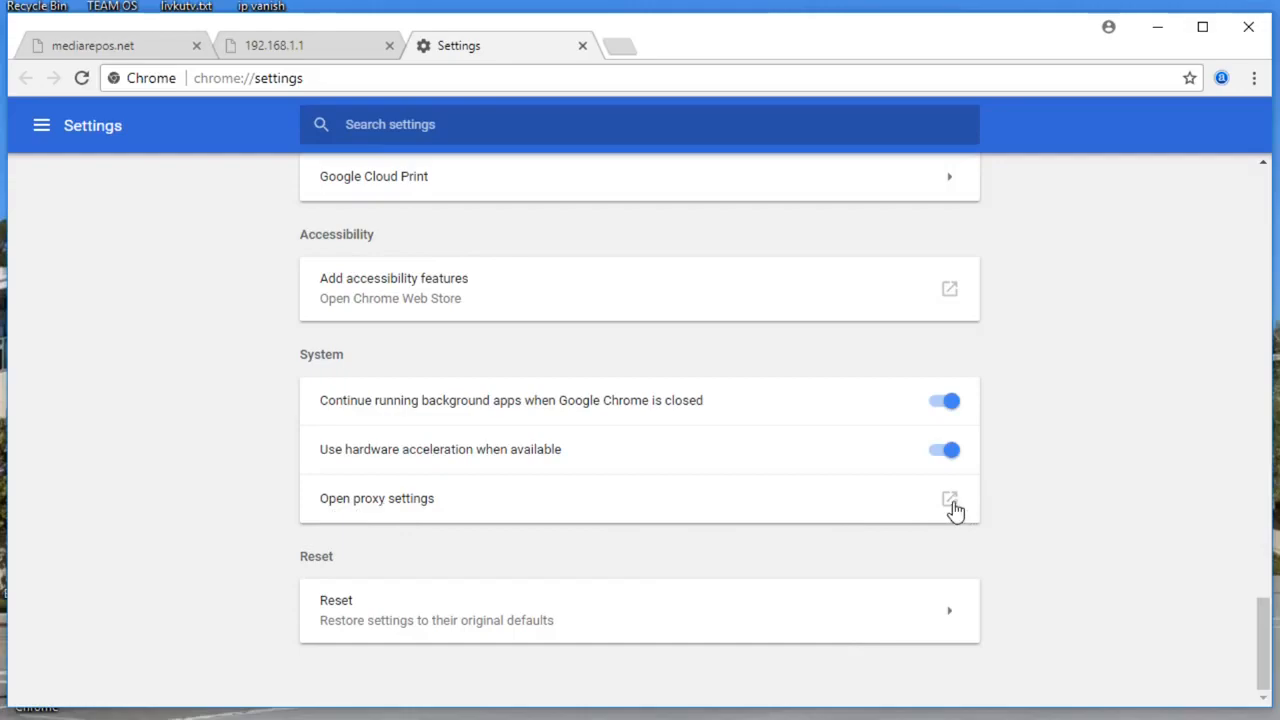
mouse_move(376, 516)
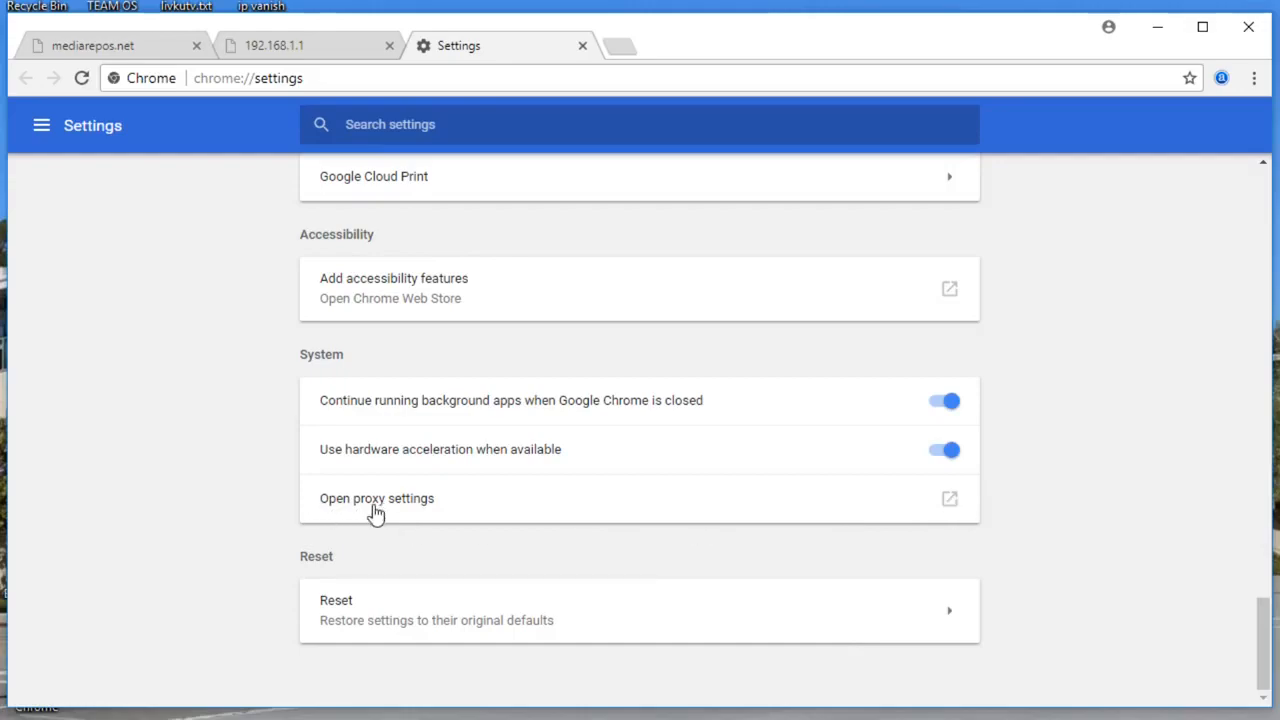
mouse_move(956, 504)
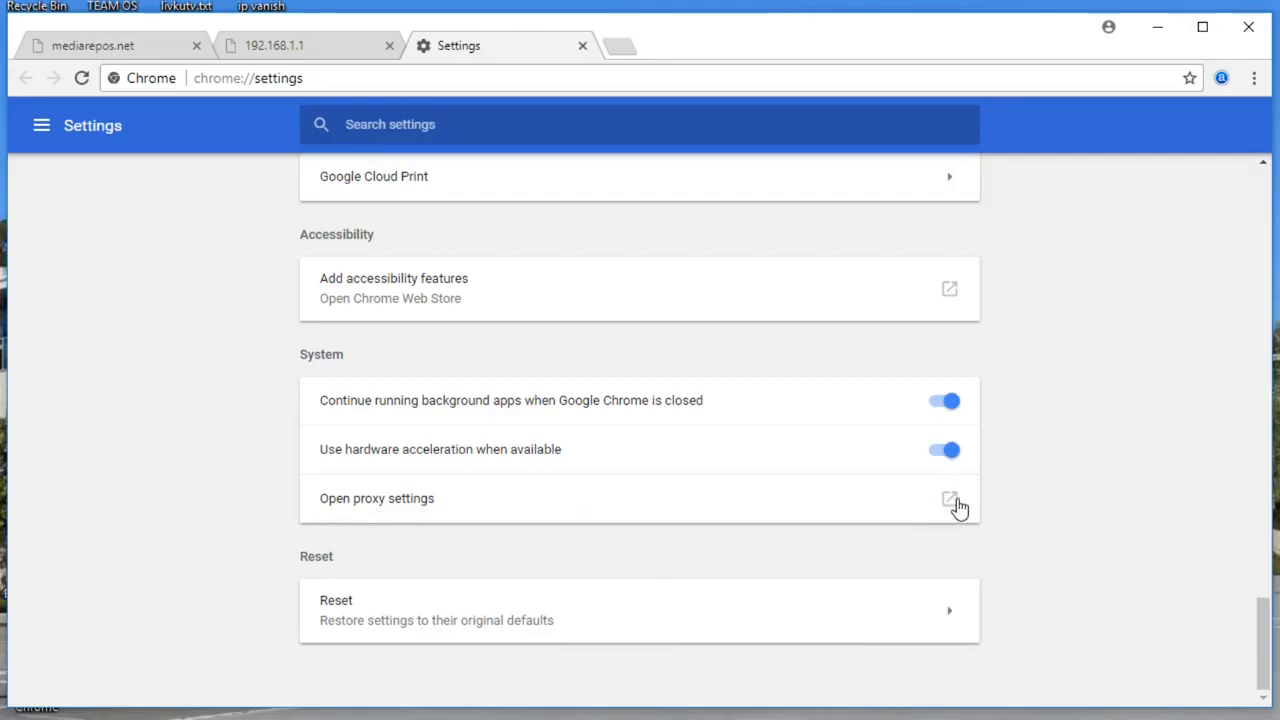
In Internet Properties > LAN settings, uncheck 'Use a proxy server for your LAN' and confirm with OK twice
left_click(948, 498)
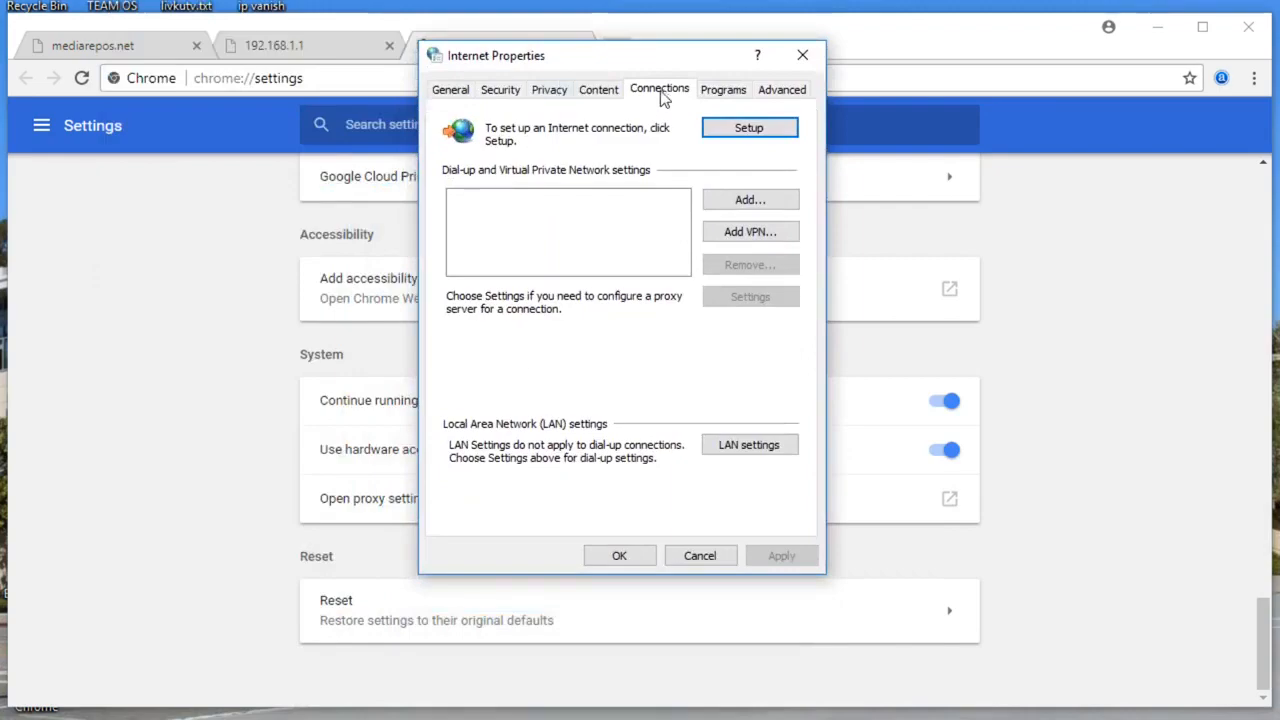
left_click(748, 444)
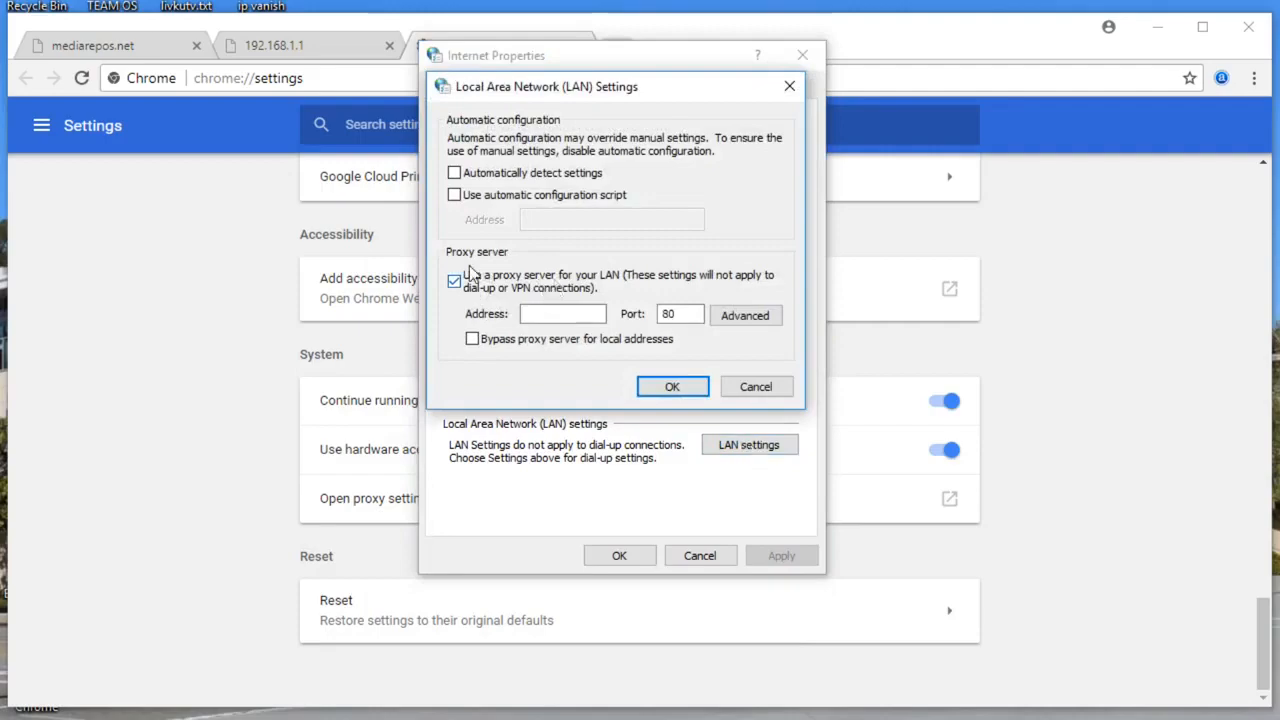
left_click(454, 280)
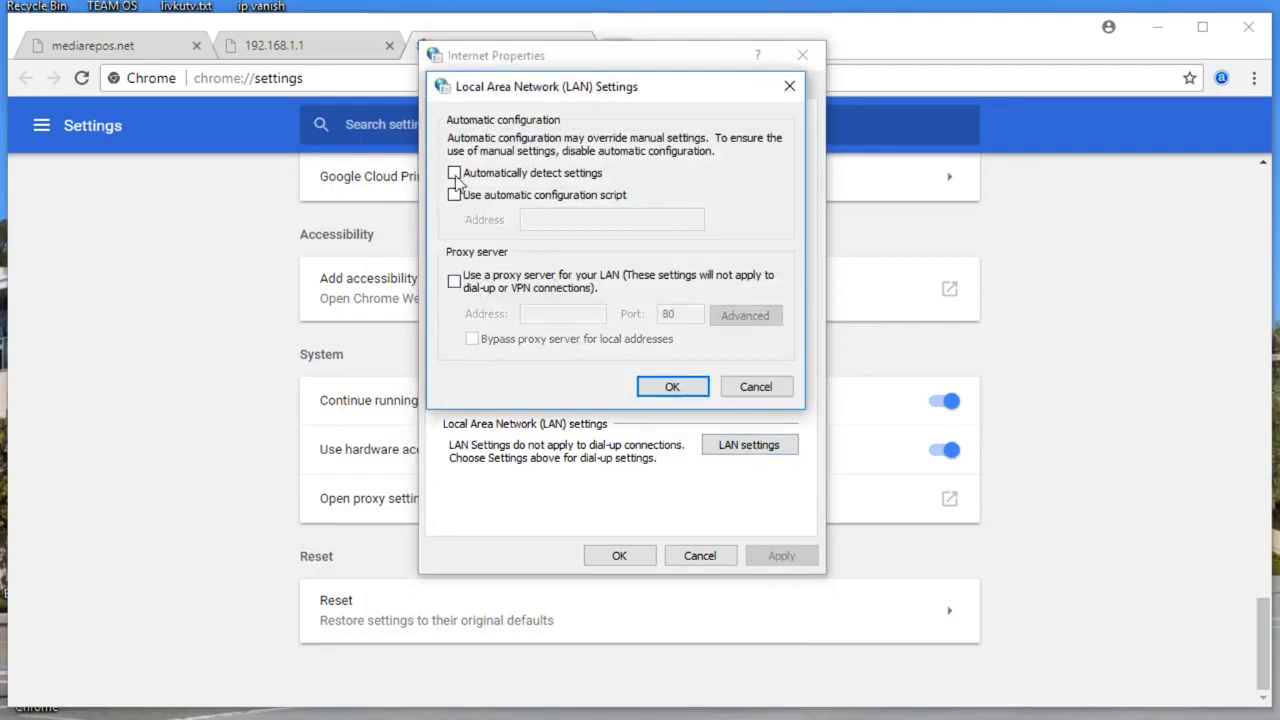
left_click(454, 172)
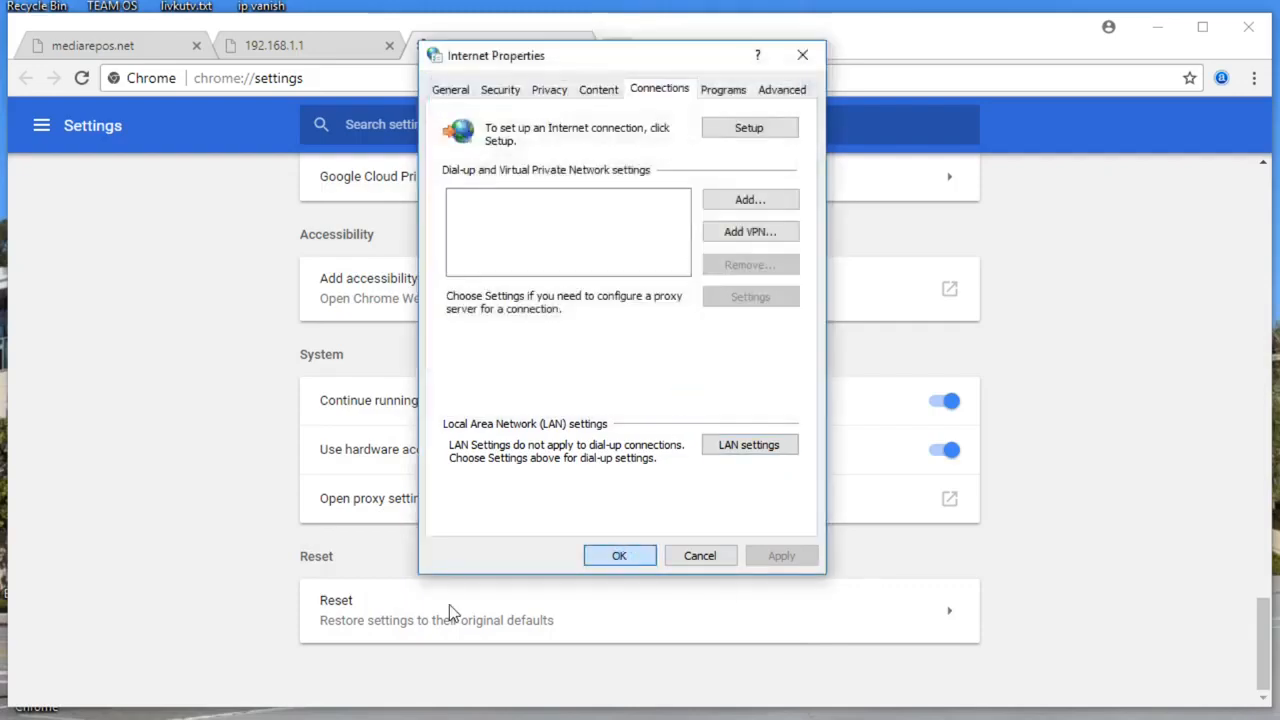
left_click(620, 556)
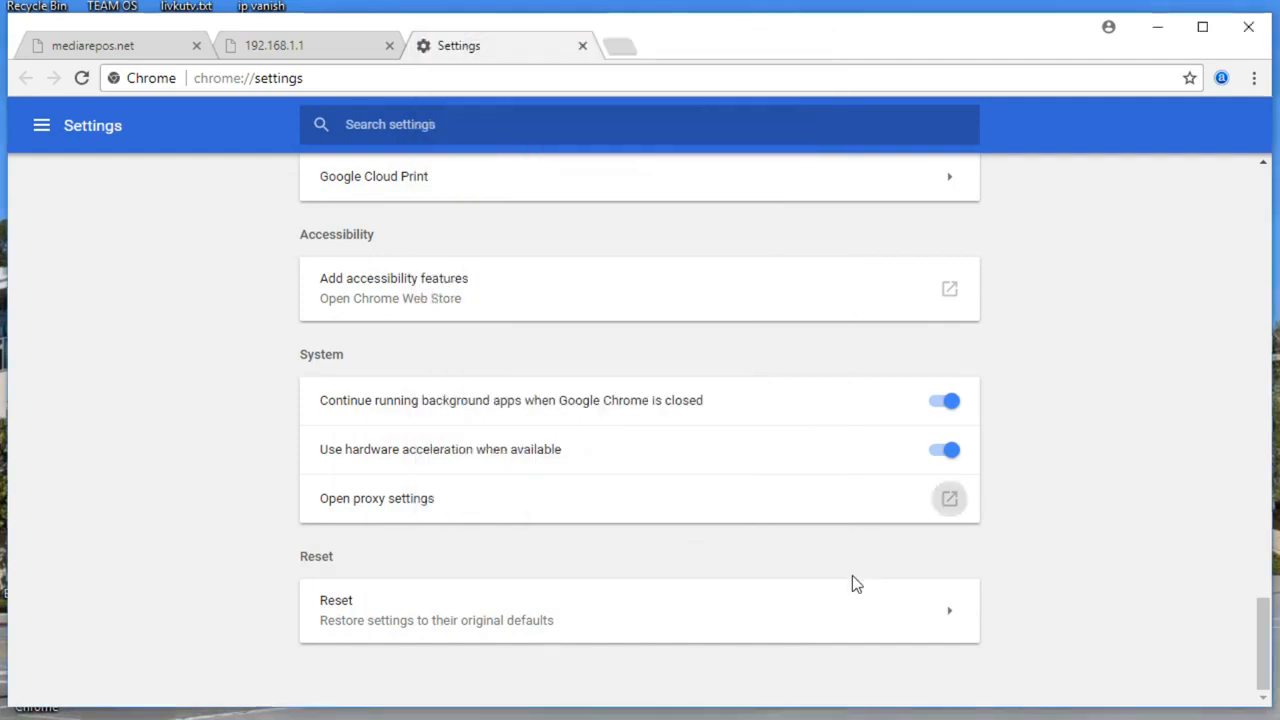
mouse_move(530, 330)
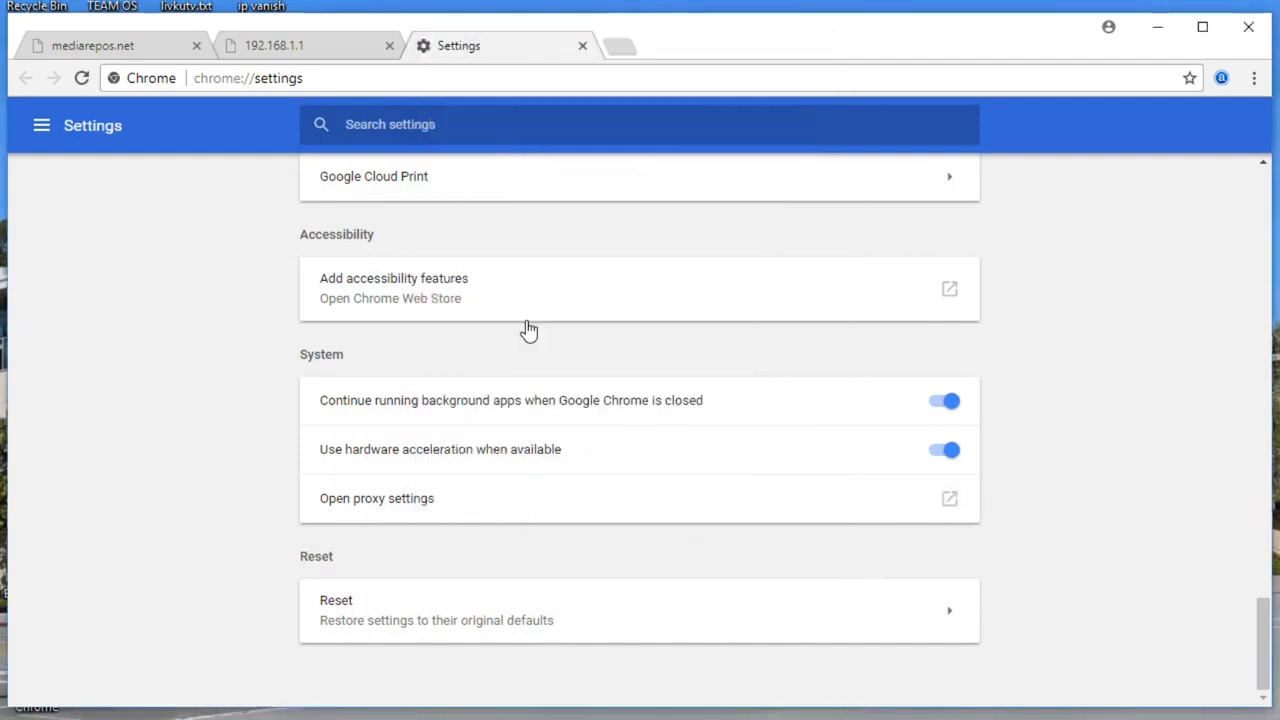
Reopen LAN settings, keep 'Automatically detect settings' on with proxy off, and confirm
left_click(376, 498)
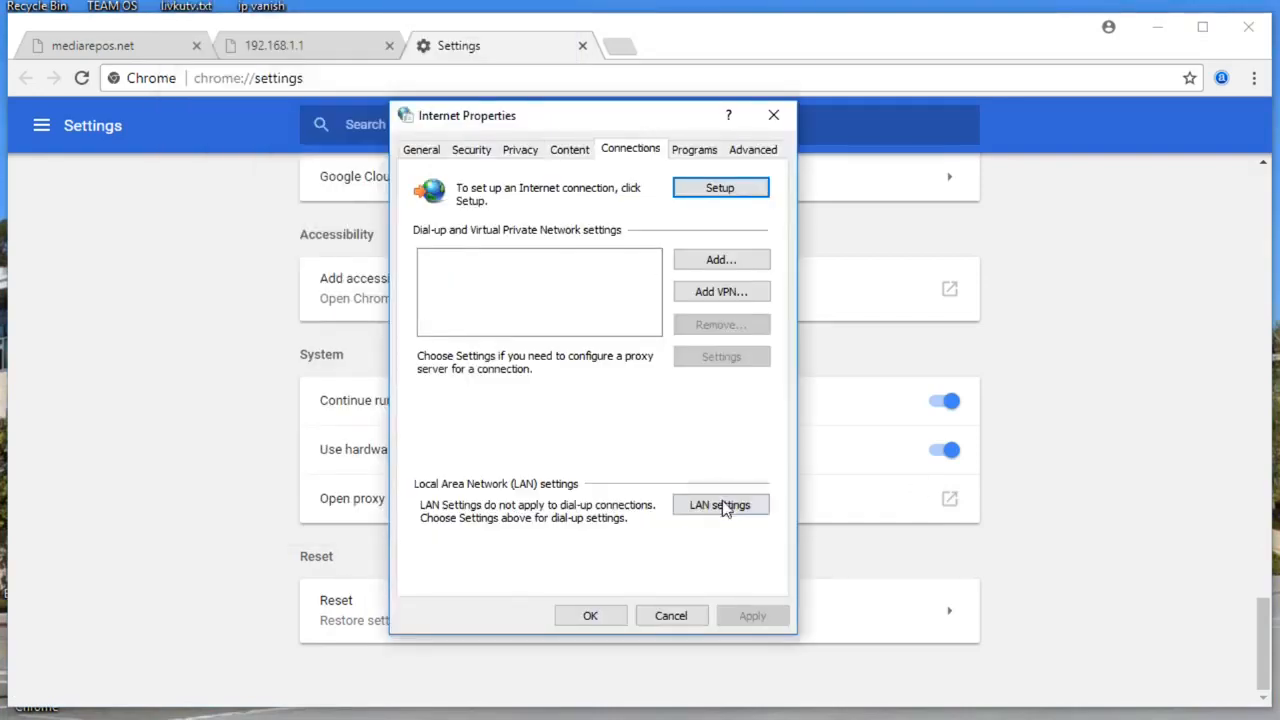
left_click(720, 504)
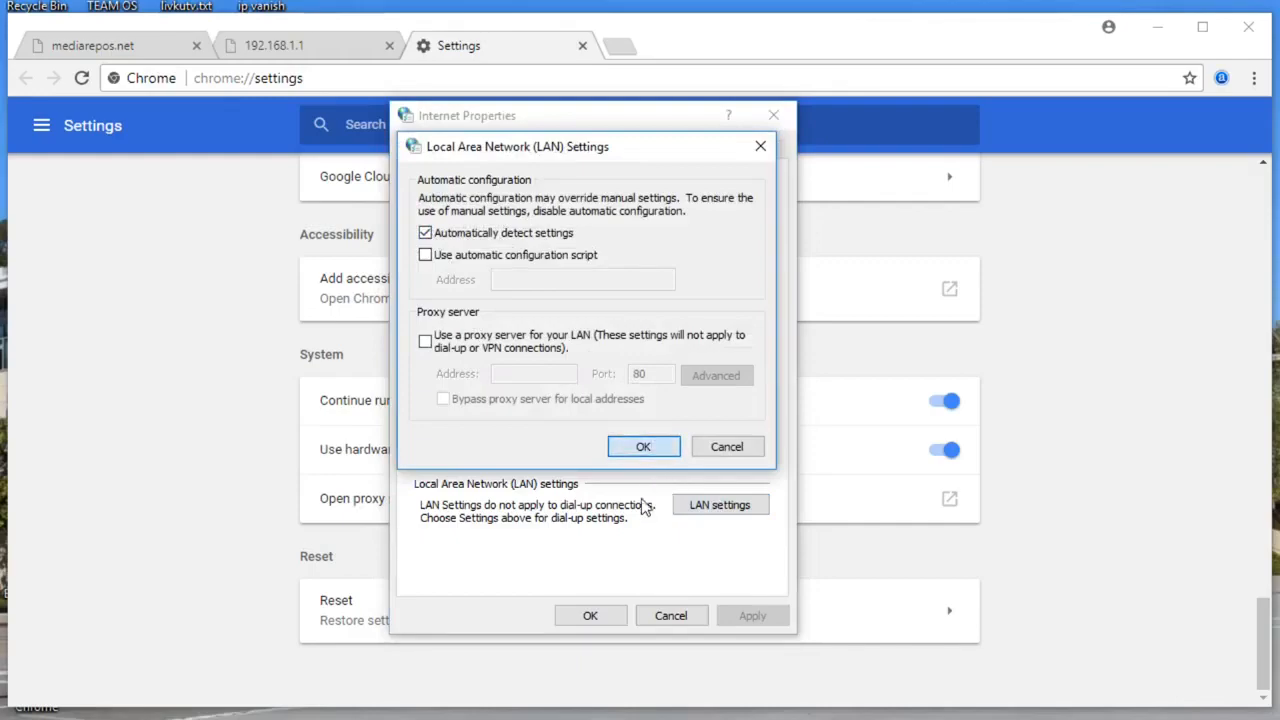
left_click(644, 446)
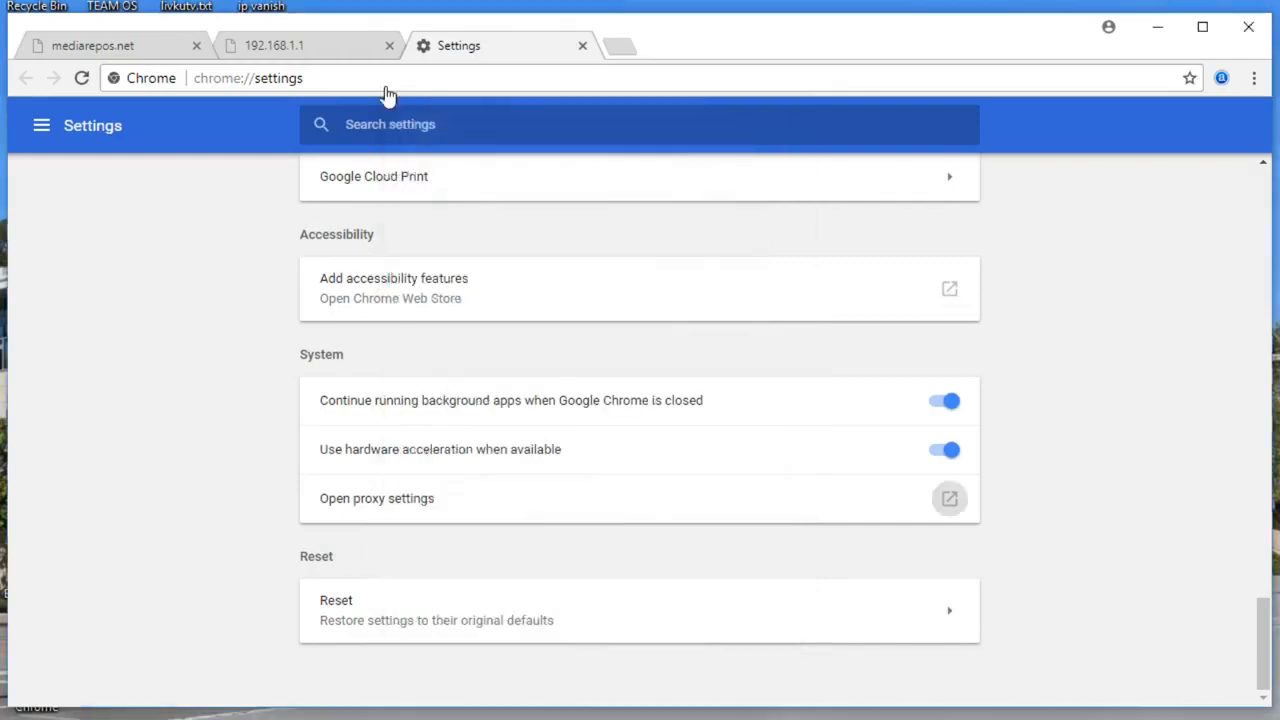
mouse_move(308, 44)
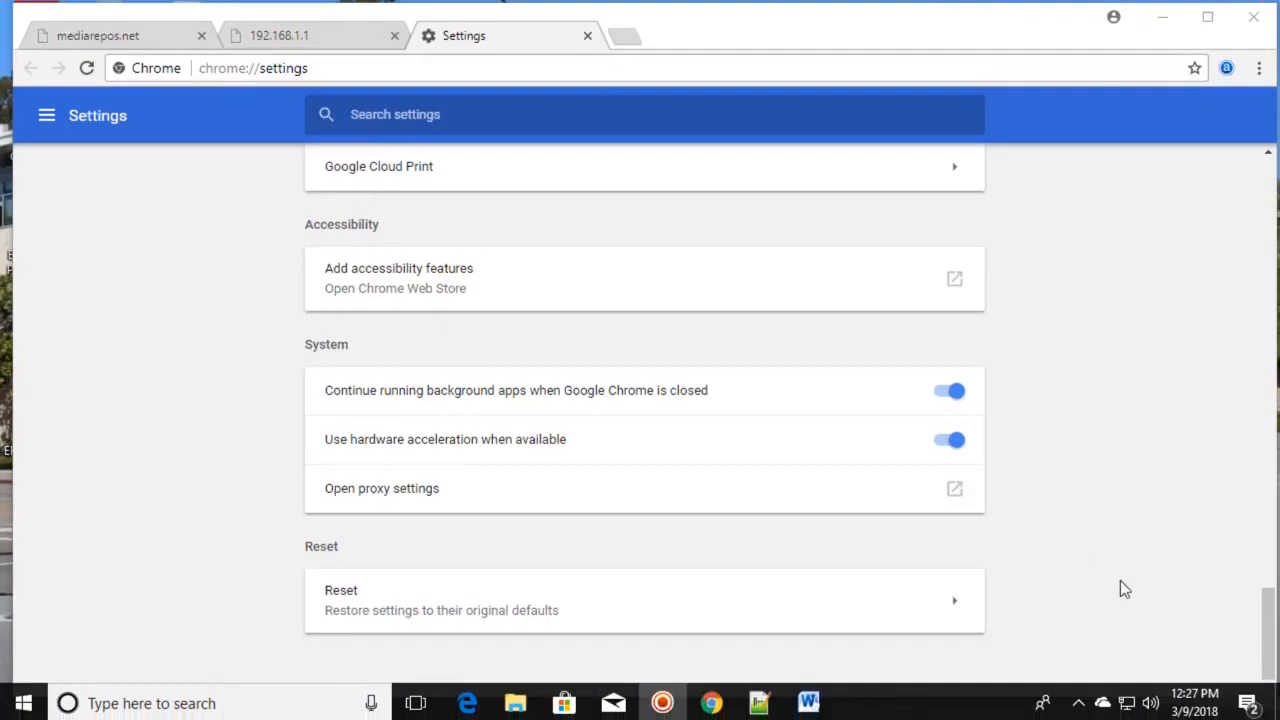
mouse_move(1128, 704)
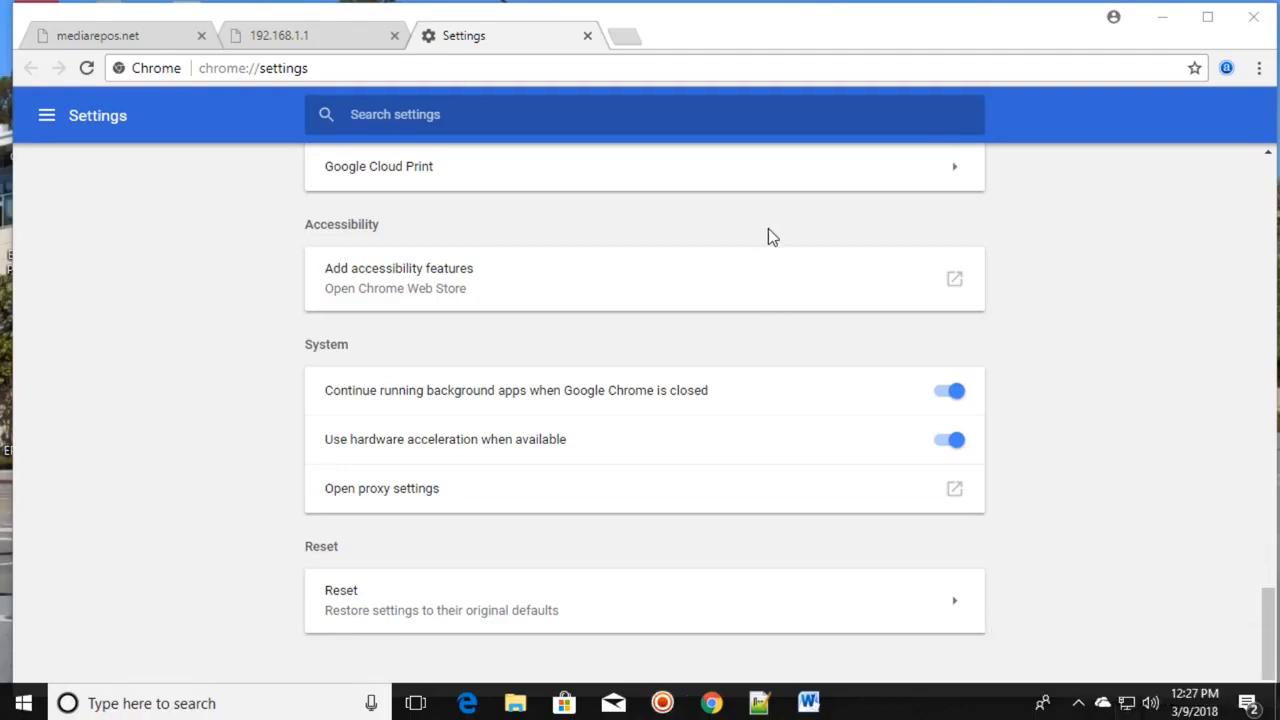
mouse_move(596, 22)
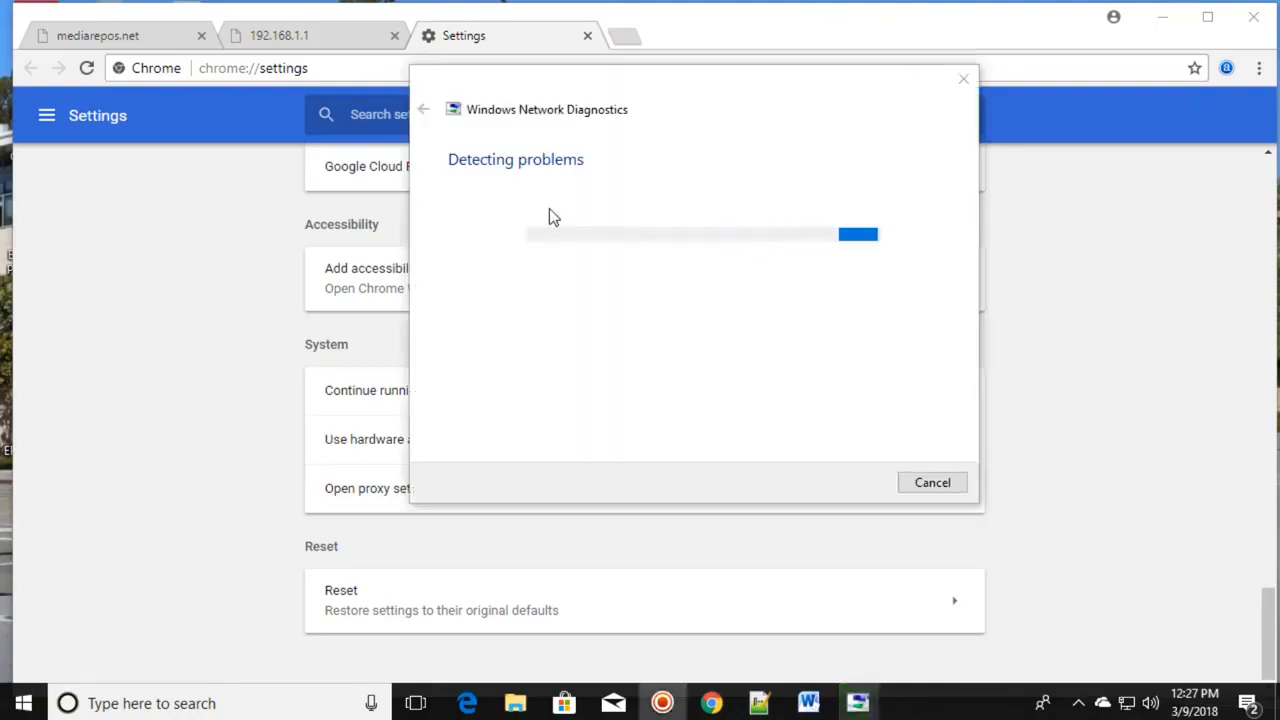
mouse_move(596, 184)
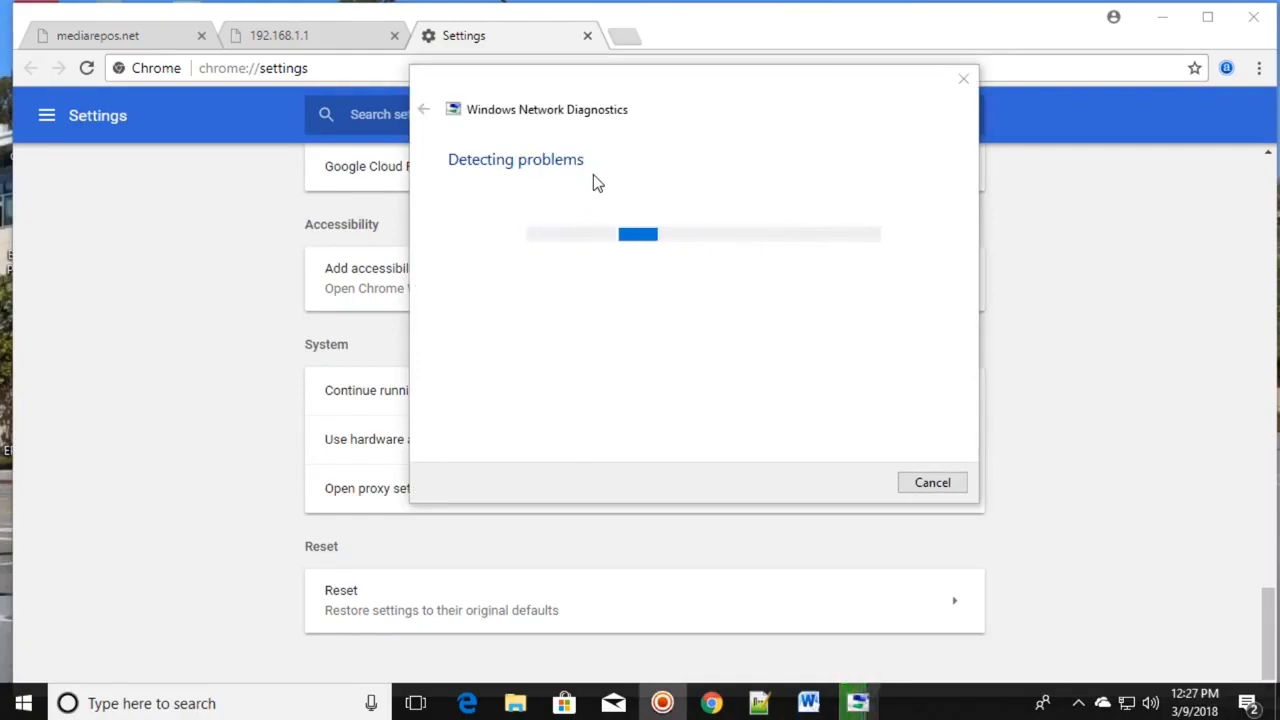
mouse_move(584, 160)
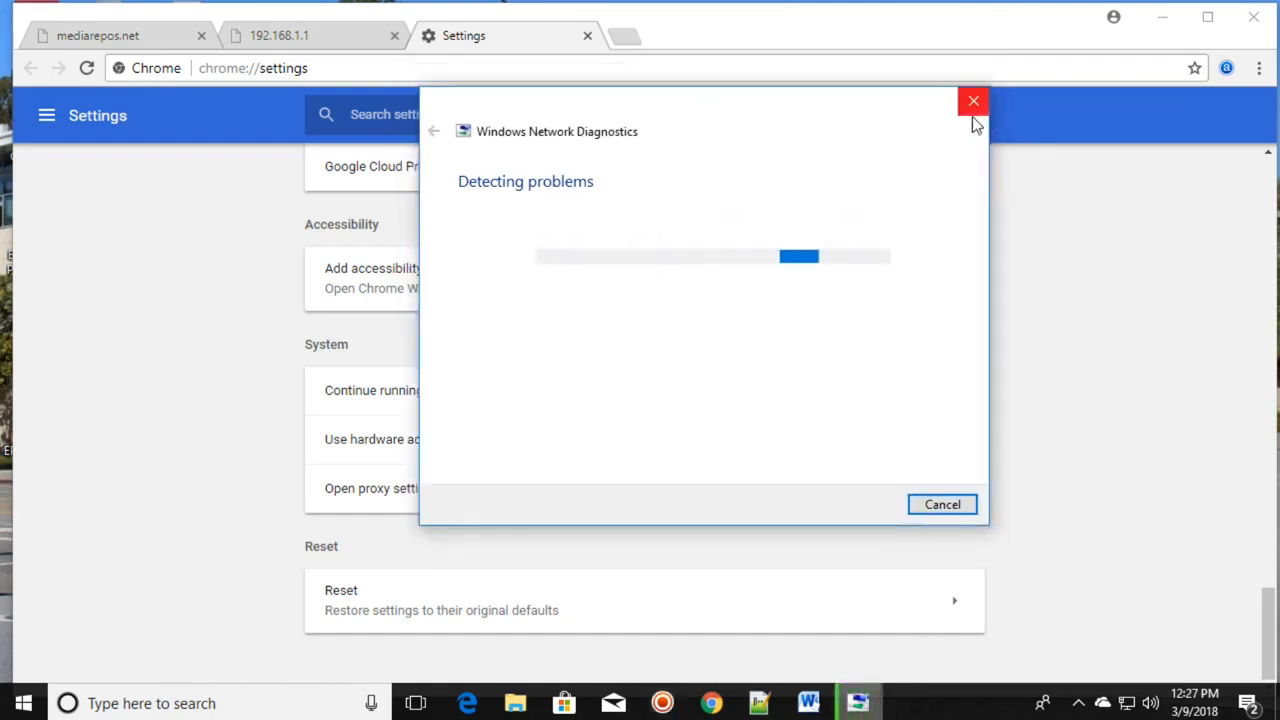
mouse_move(1128, 704)
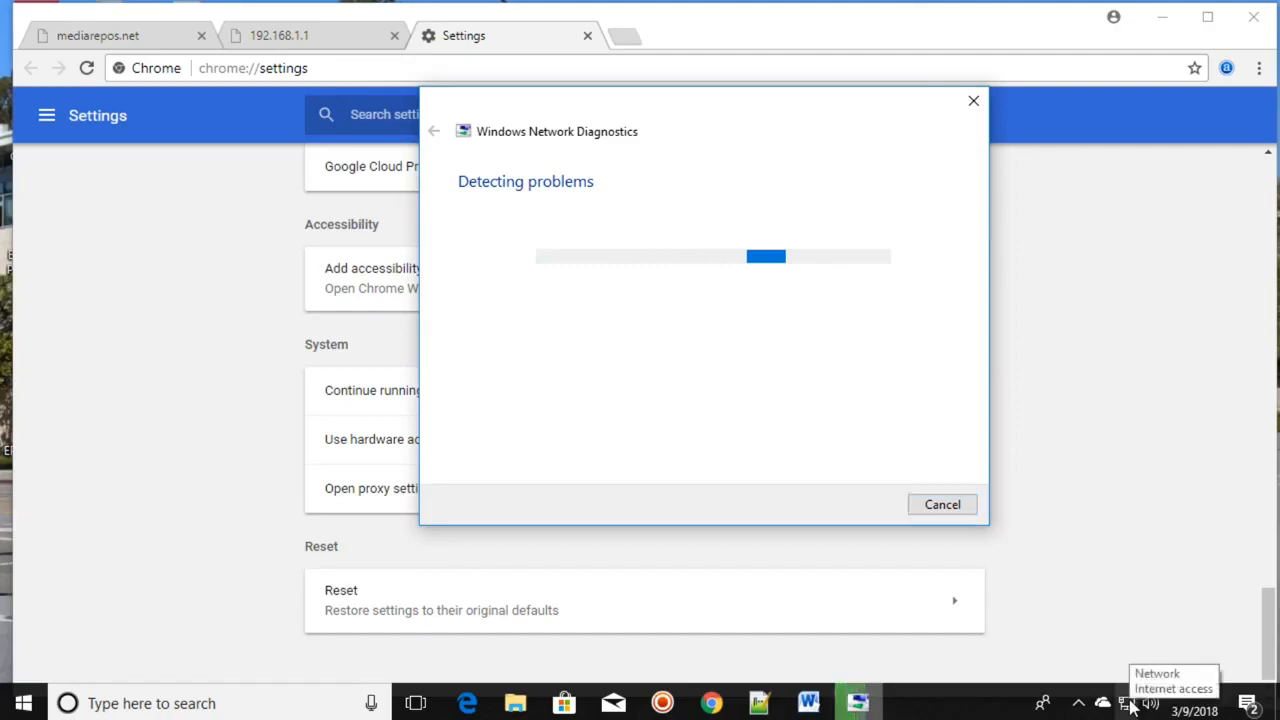
Right-click the network tray icon to bring up its connection options
right_click(1128, 704)
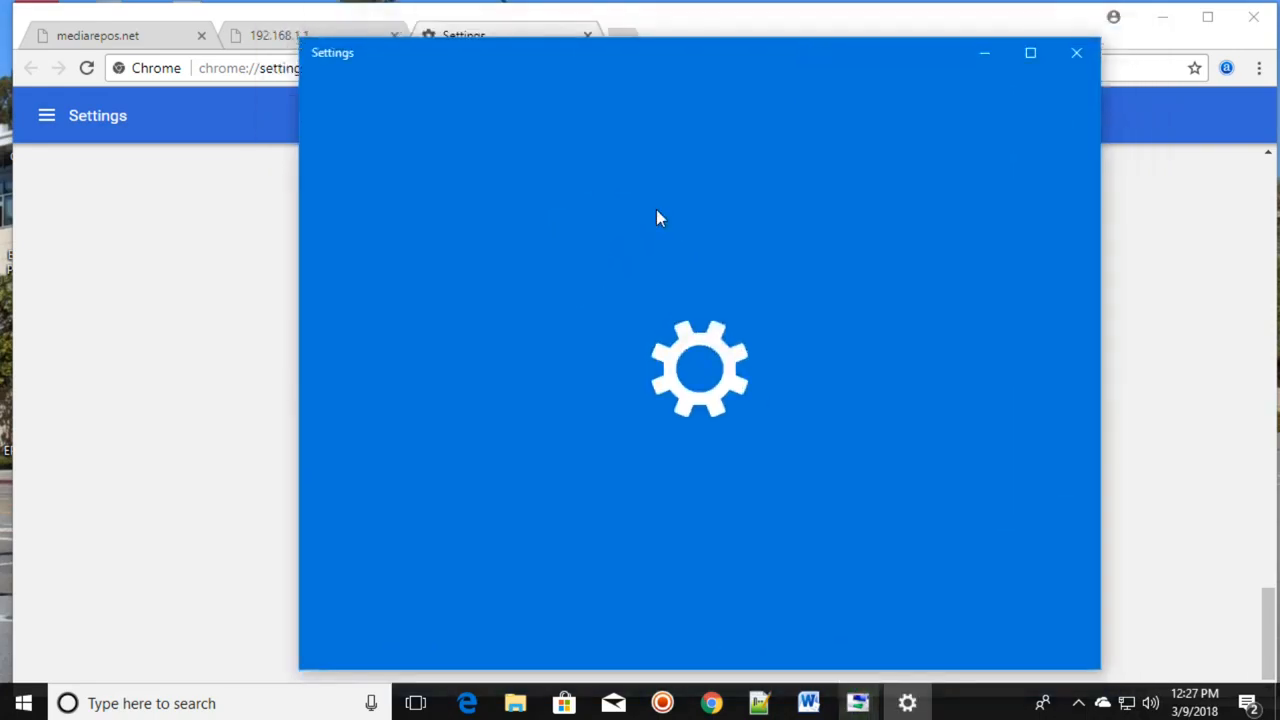
mouse_move(584, 296)
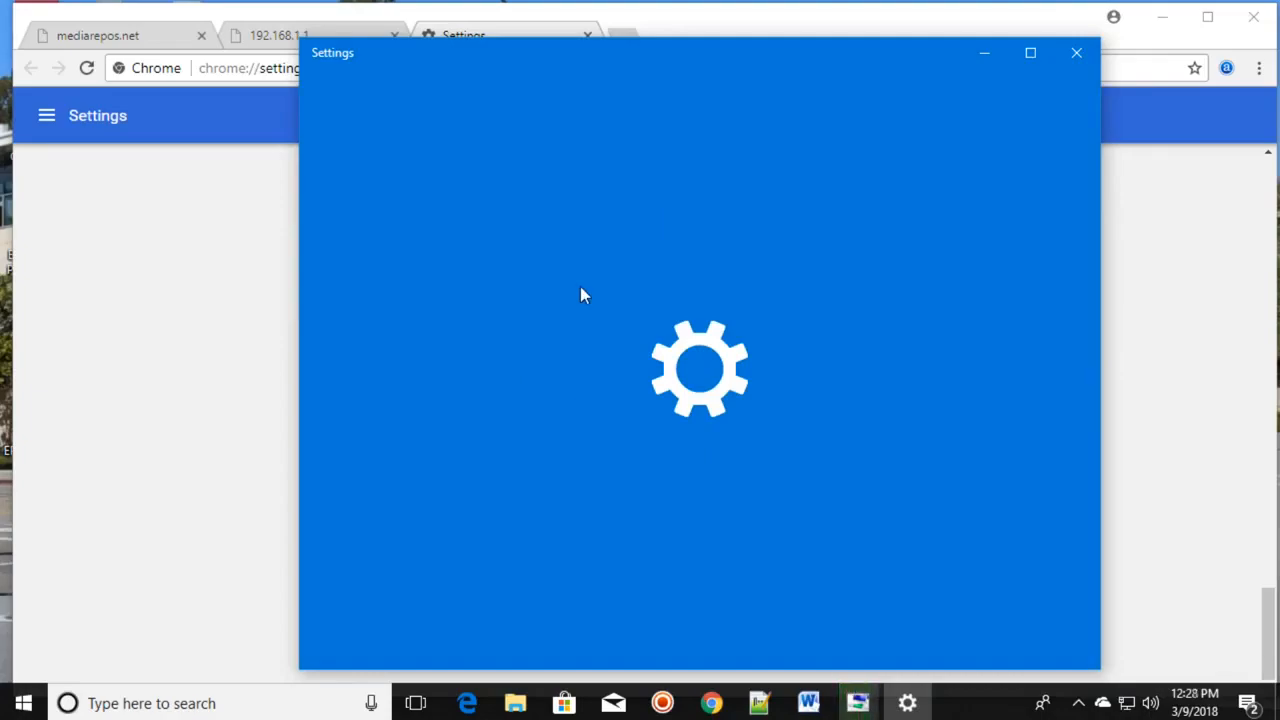
mouse_move(632, 404)
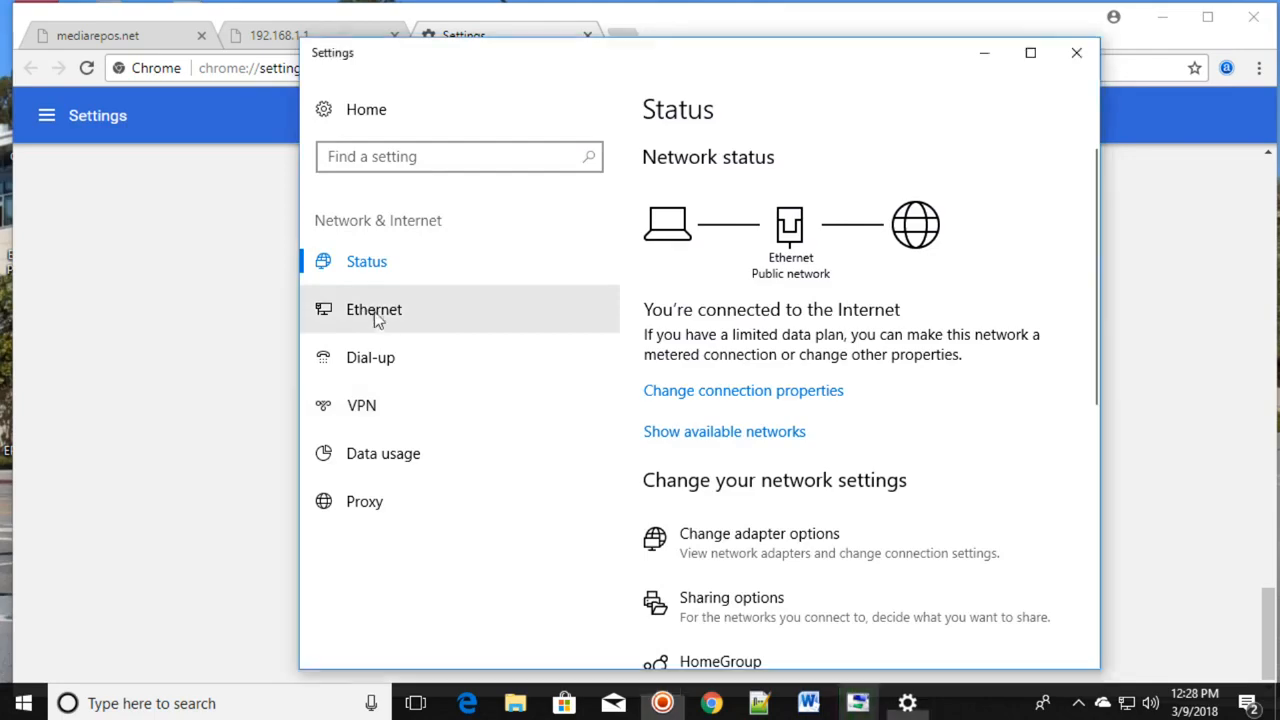
Go to the Ethernet page in Windows Settings' Network & Internet section
left_click(374, 308)
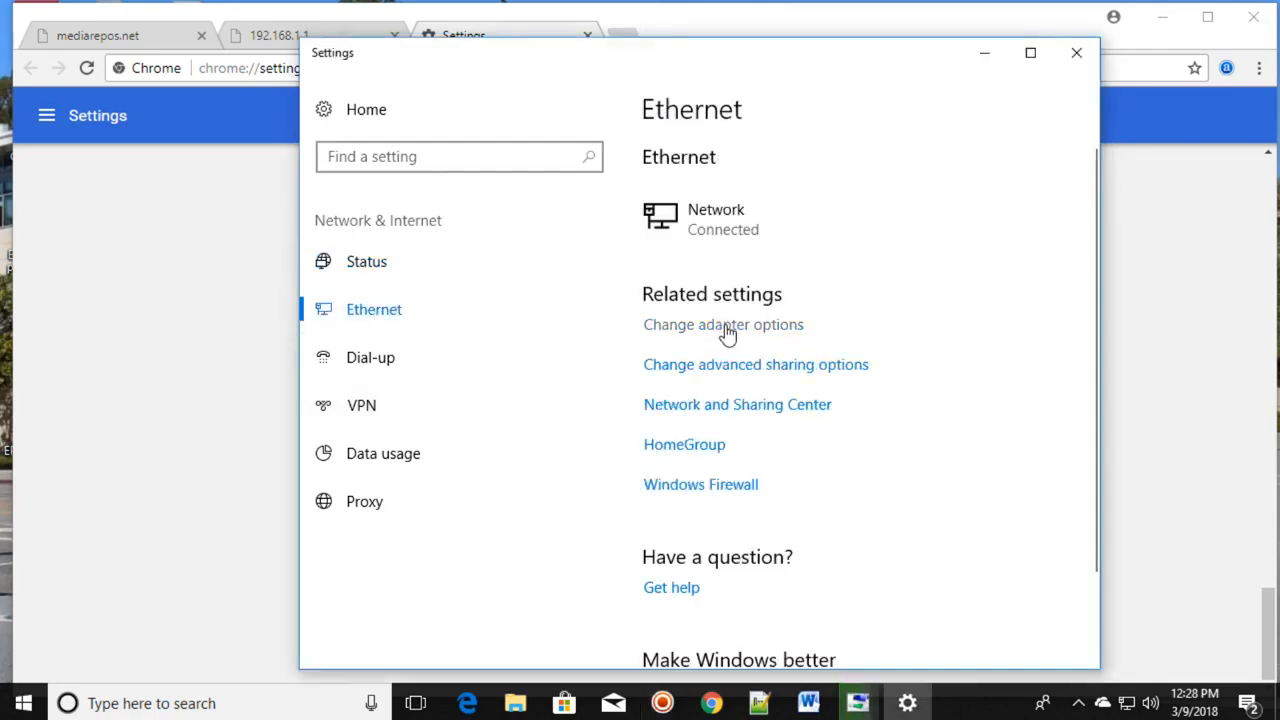
mouse_move(888, 120)
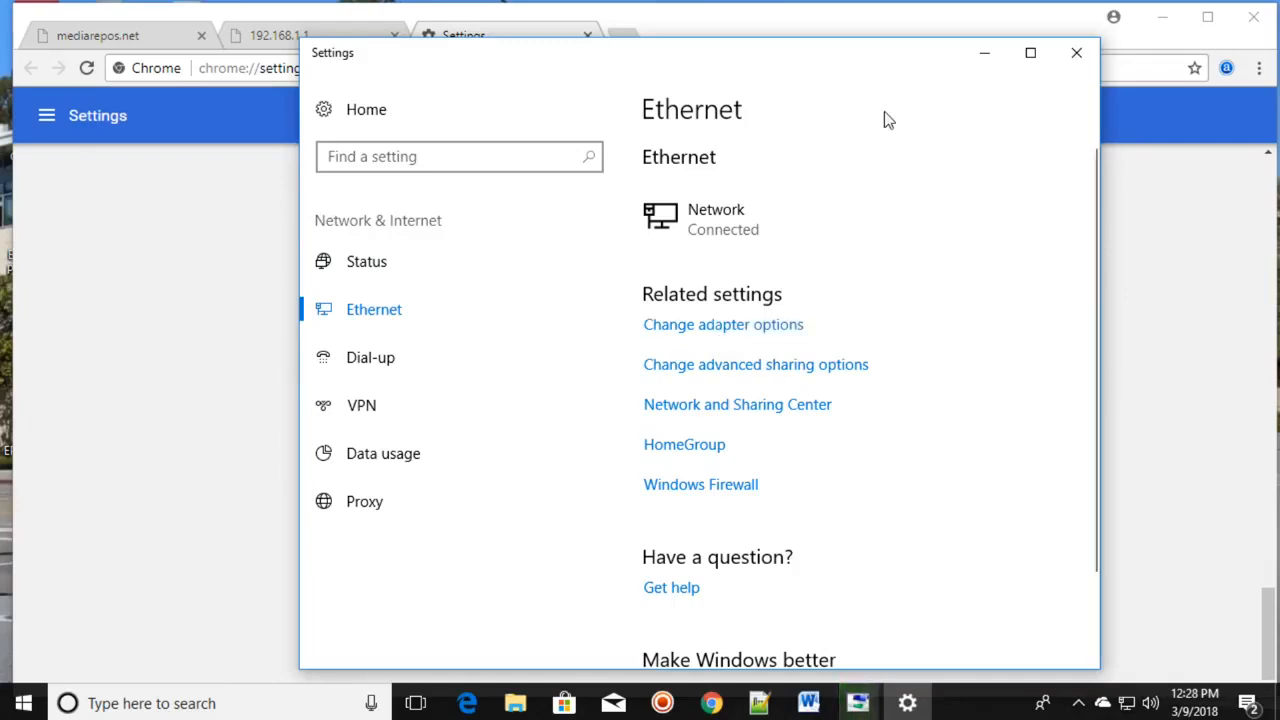
Open Change adapter options and bring up the Ethernet adapter's Properties from its context menu
left_click(724, 324)
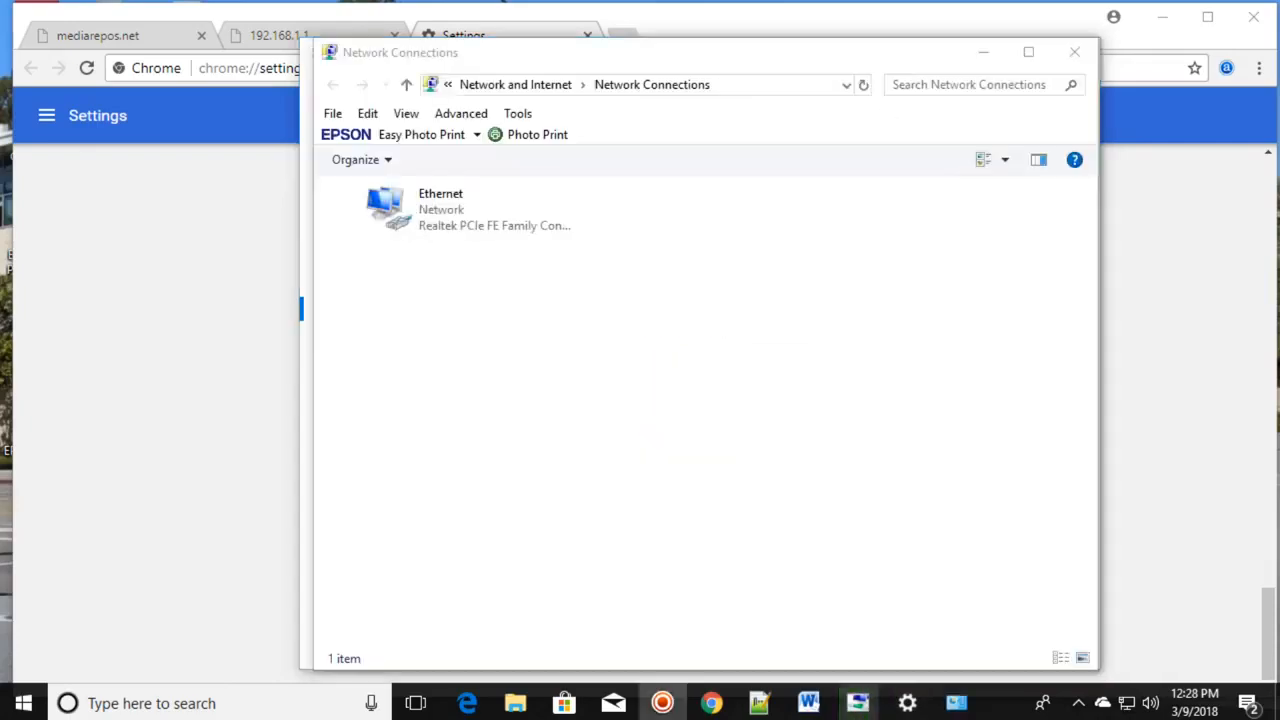
left_click(450, 210)
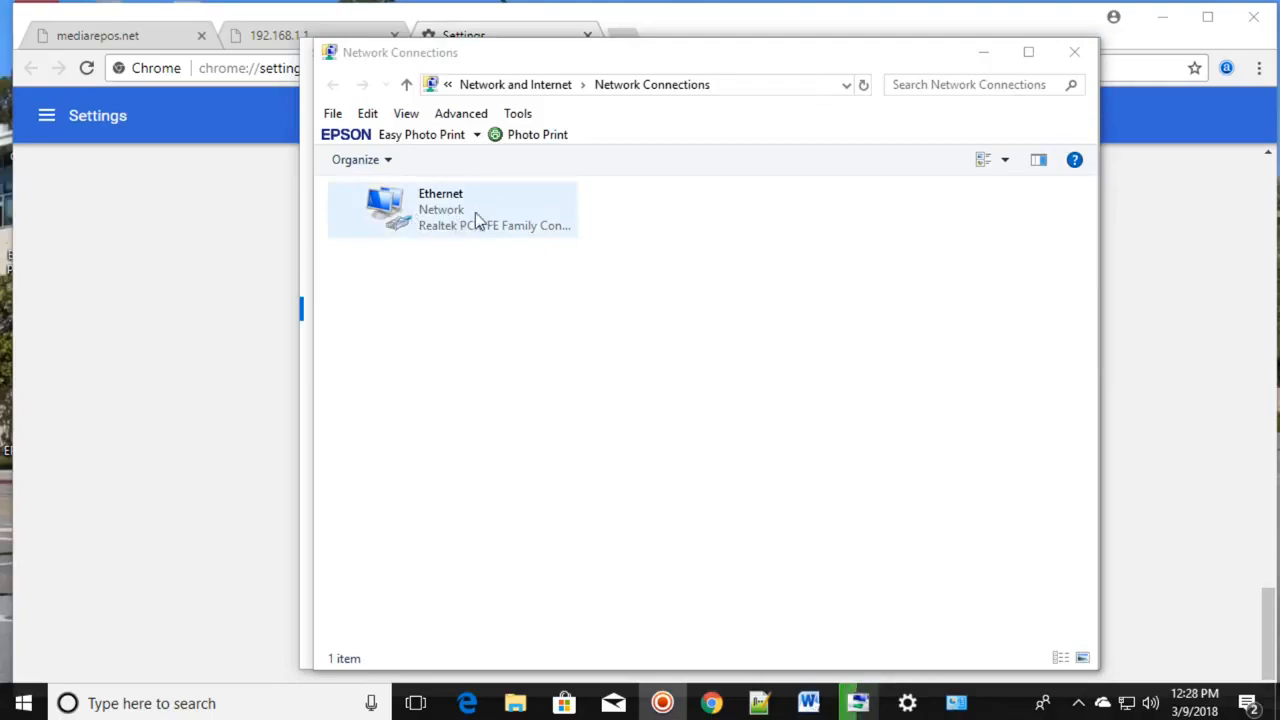
left_click(452, 210)
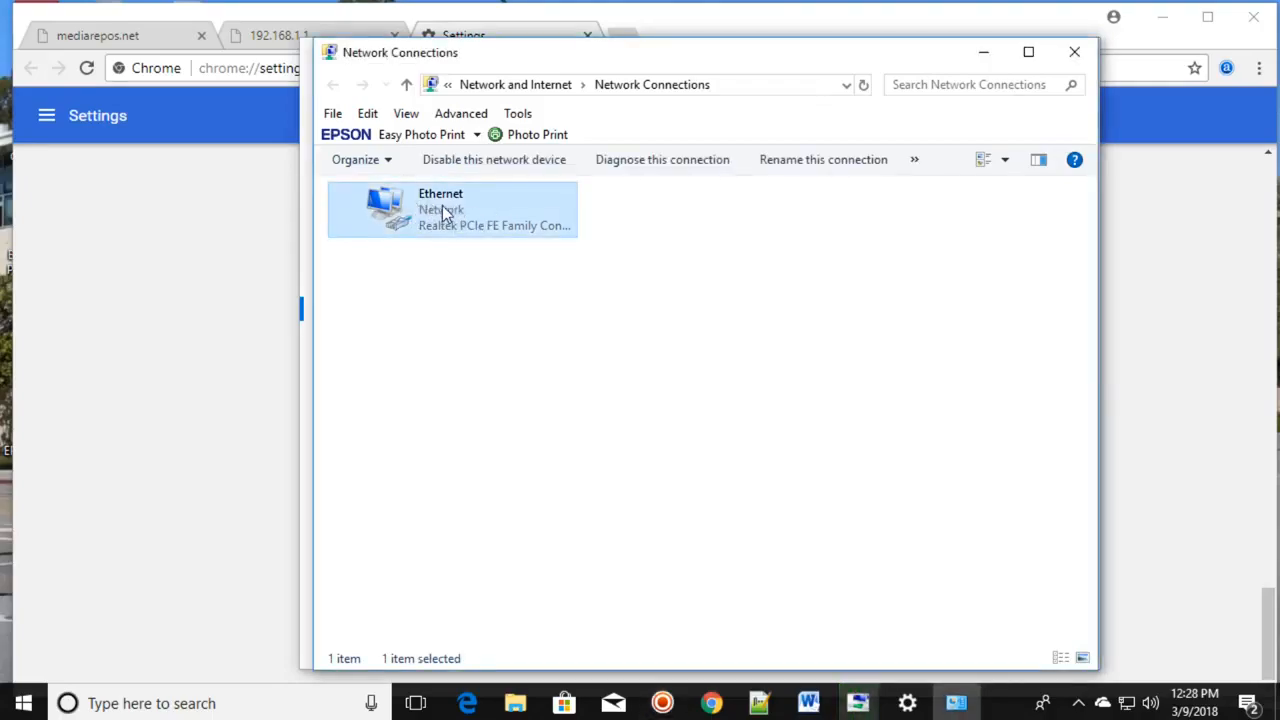
right_click(450, 208)
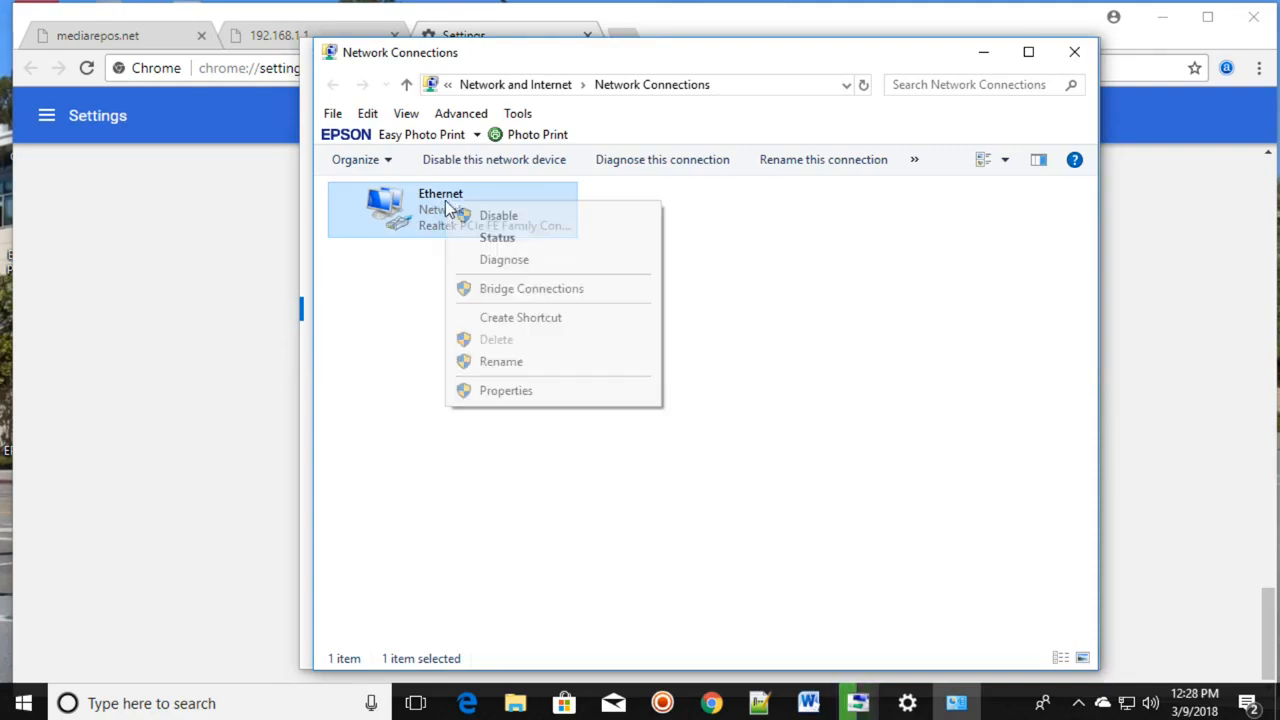
left_click(508, 400)
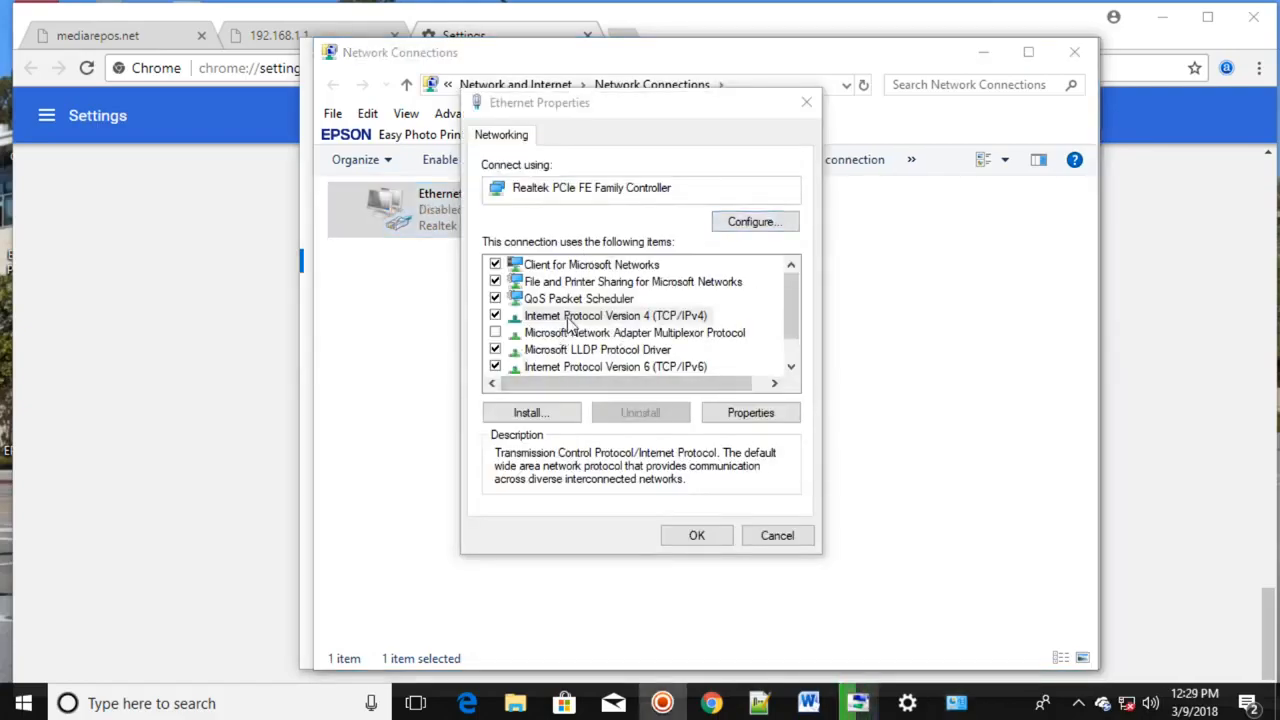
Select Internet Protocol Version 4 (TCP/IPv4) in the Ethernet Properties list
left_click(616, 316)
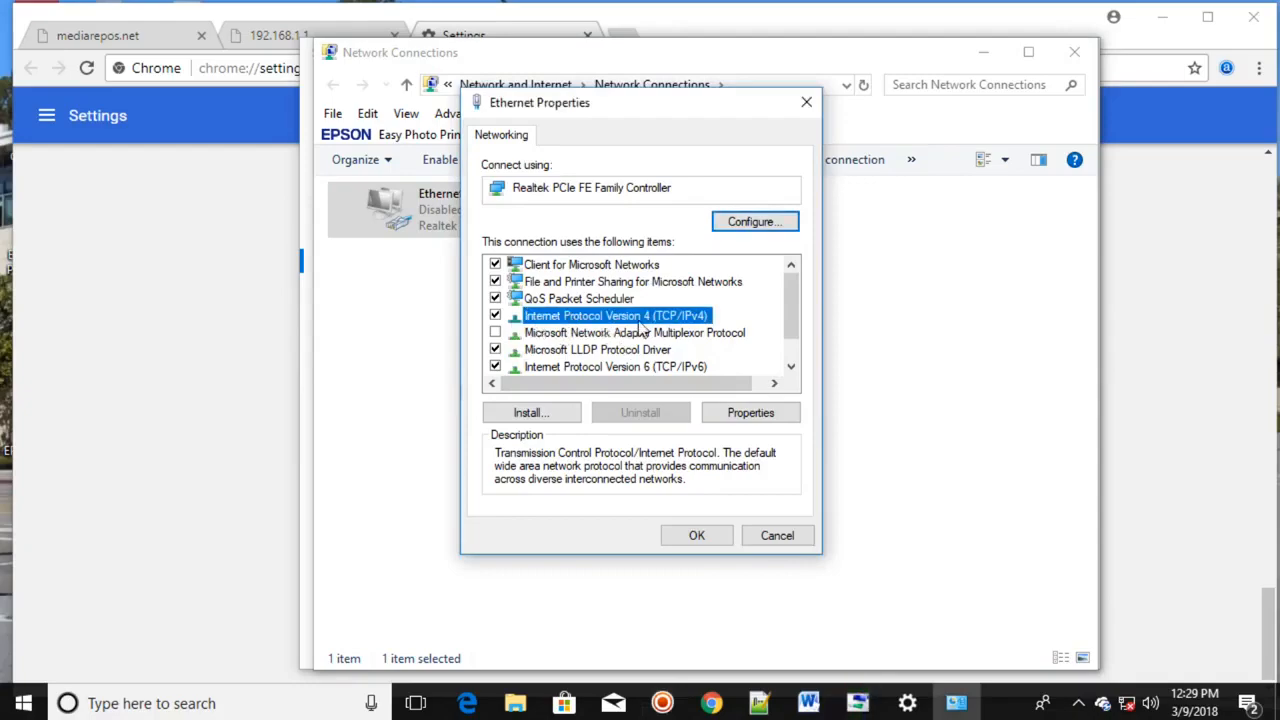
mouse_move(710, 332)
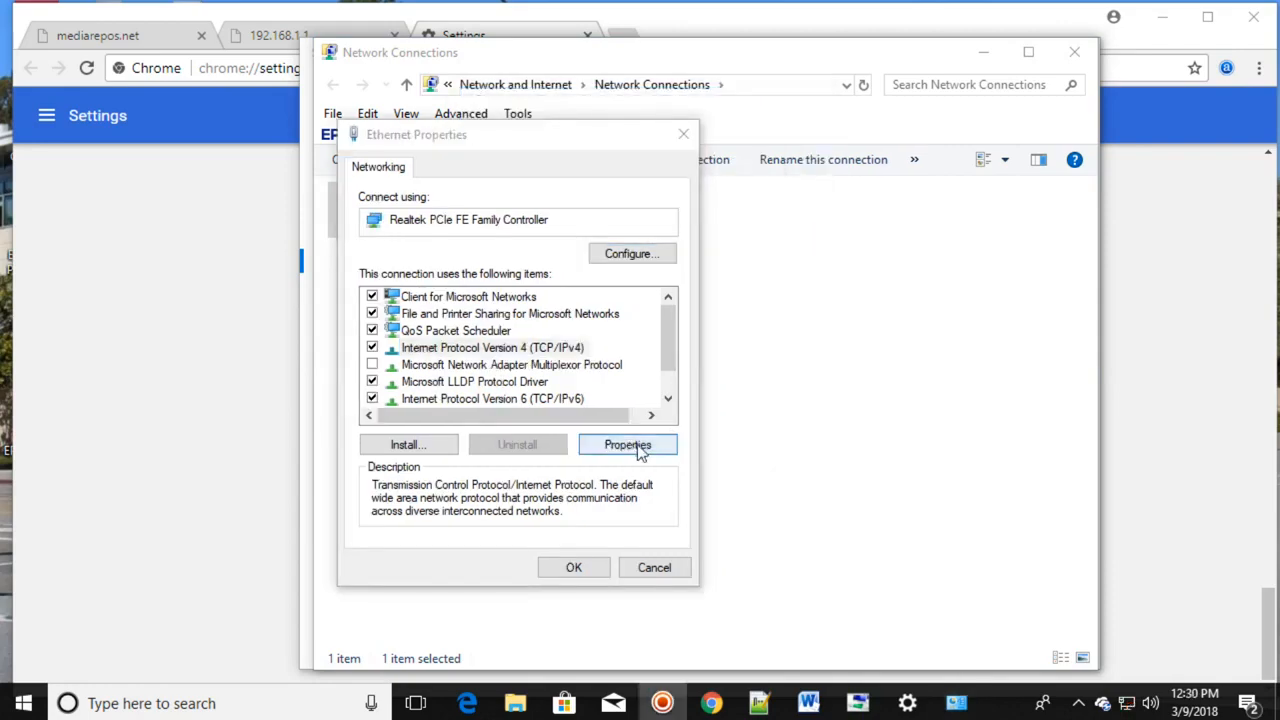
Set IPv4 to obtain IP and DNS server addresses automatically, confirm, and close Ethernet Properties
left_click(628, 444)
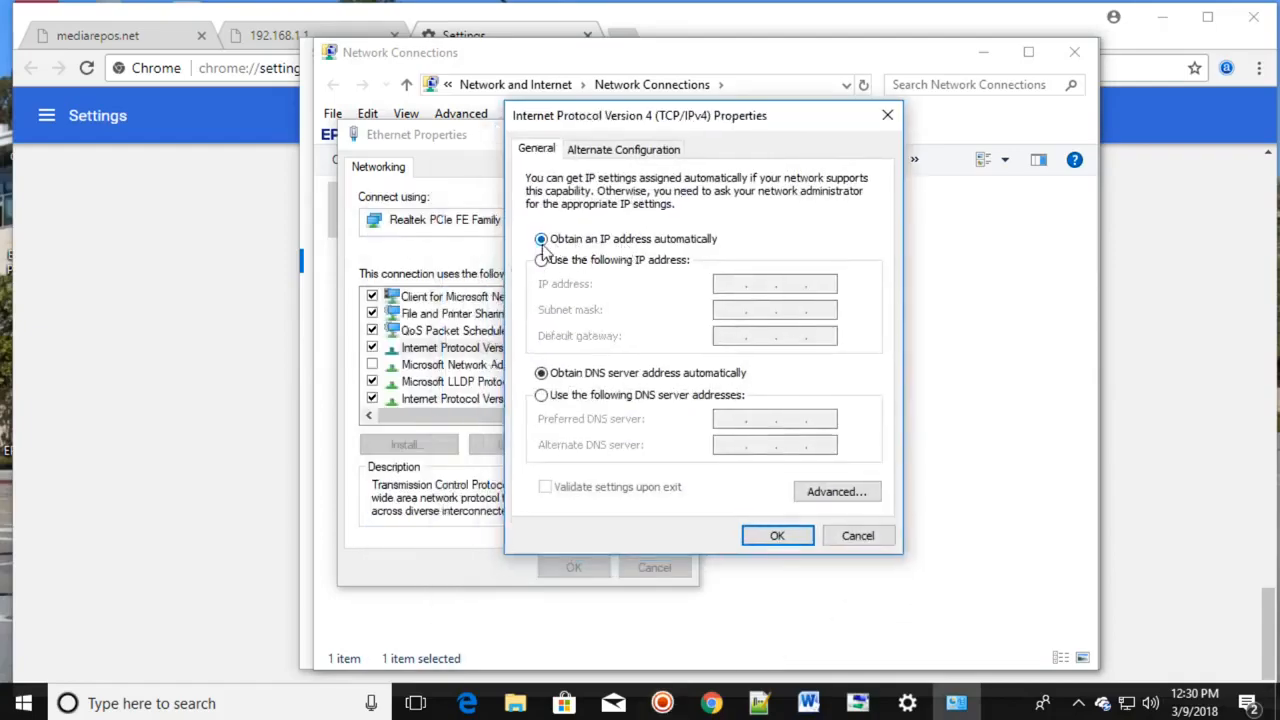
mouse_move(656, 252)
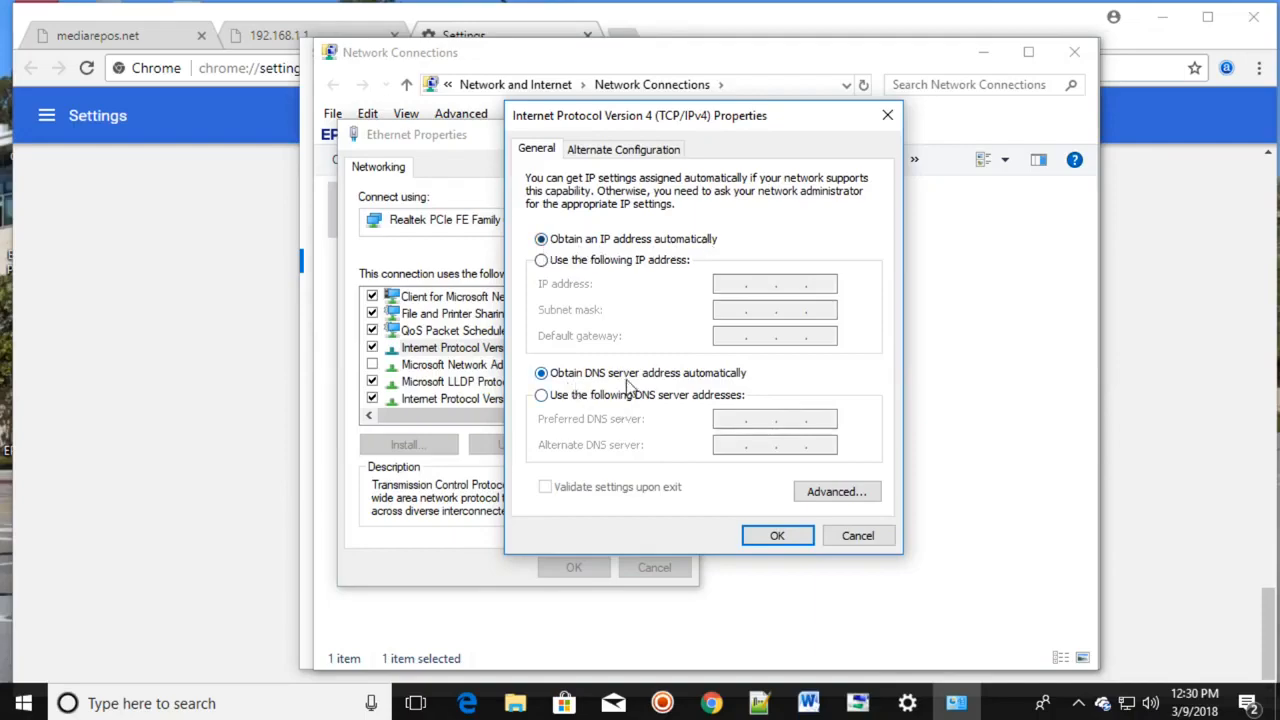
mouse_move(736, 388)
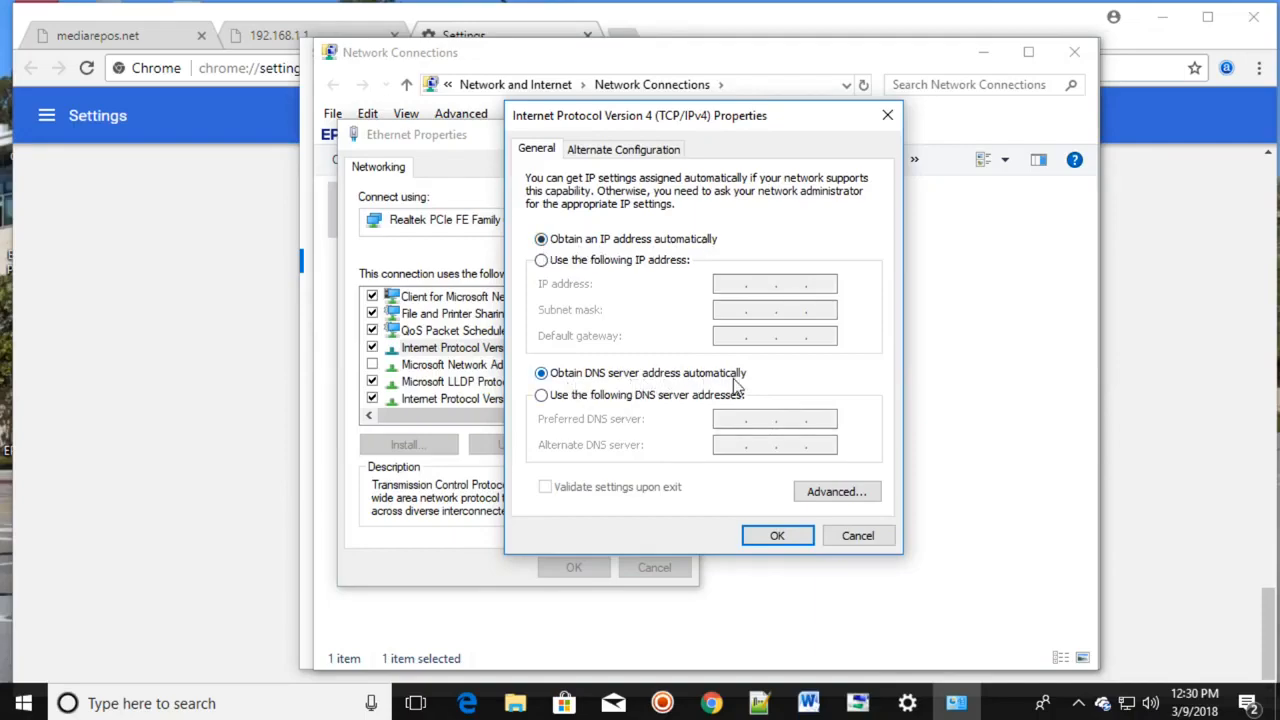
mouse_move(704, 256)
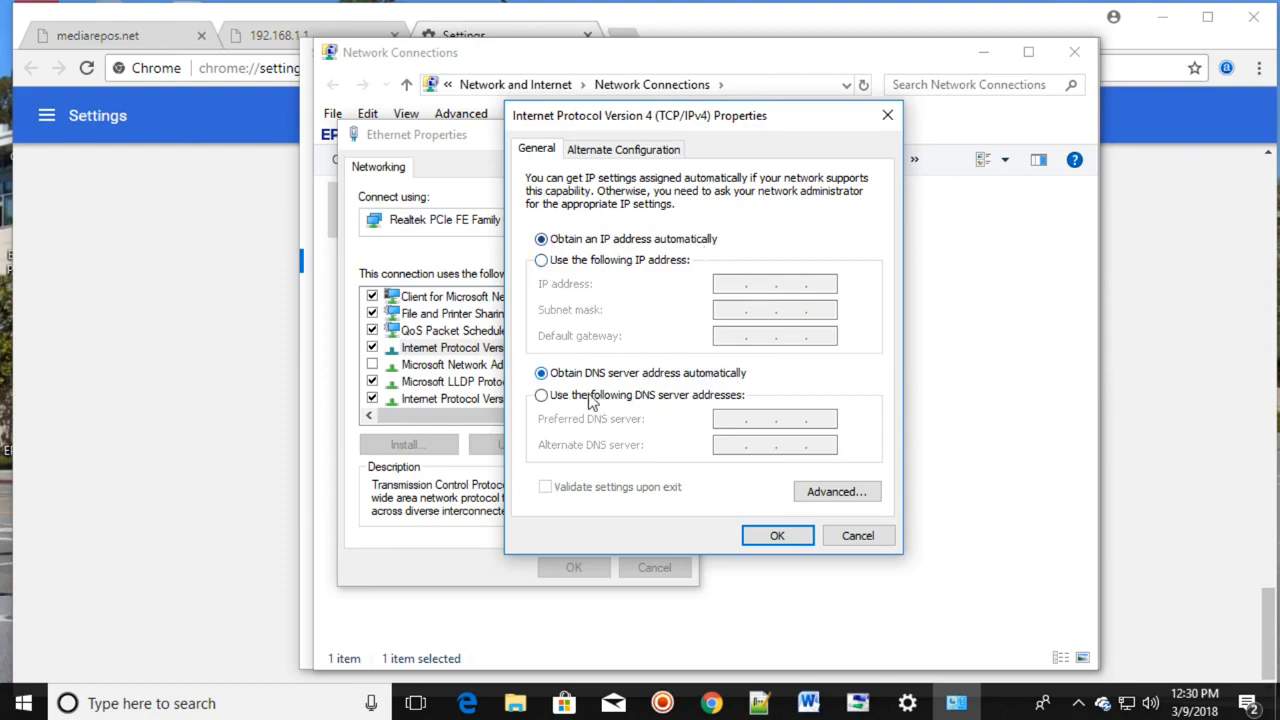
left_click(540, 260)
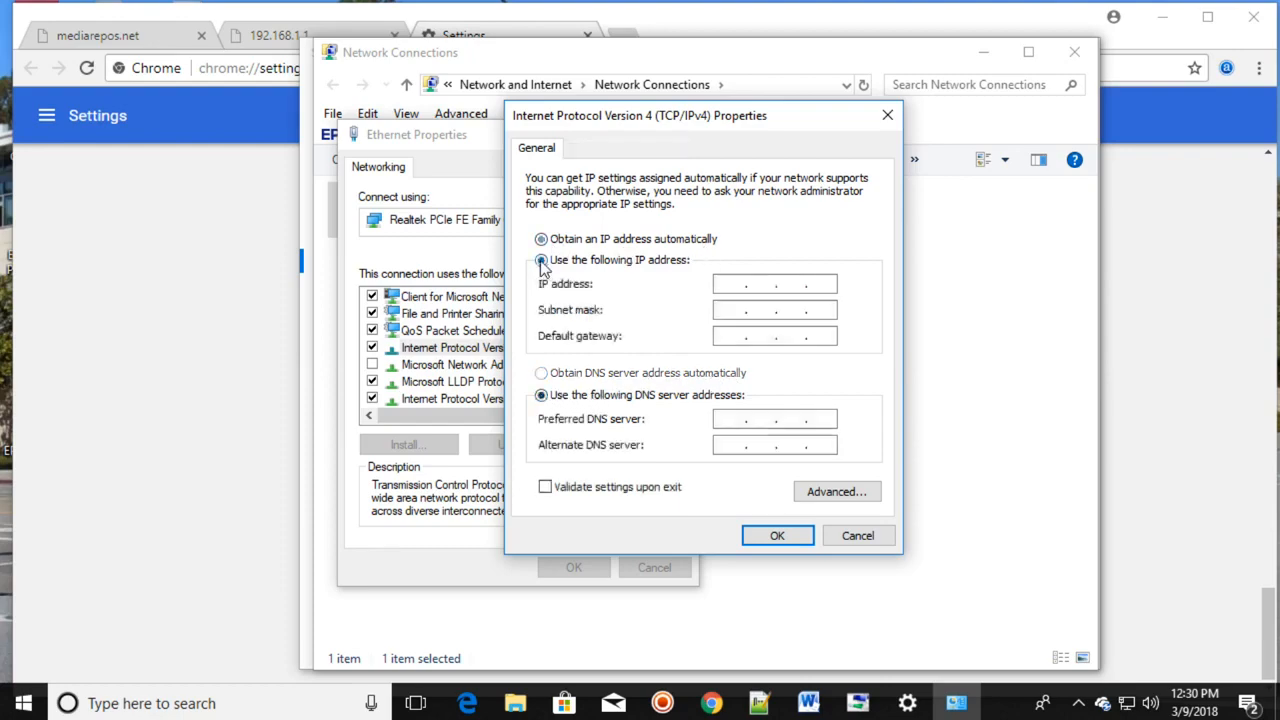
left_click(540, 260)
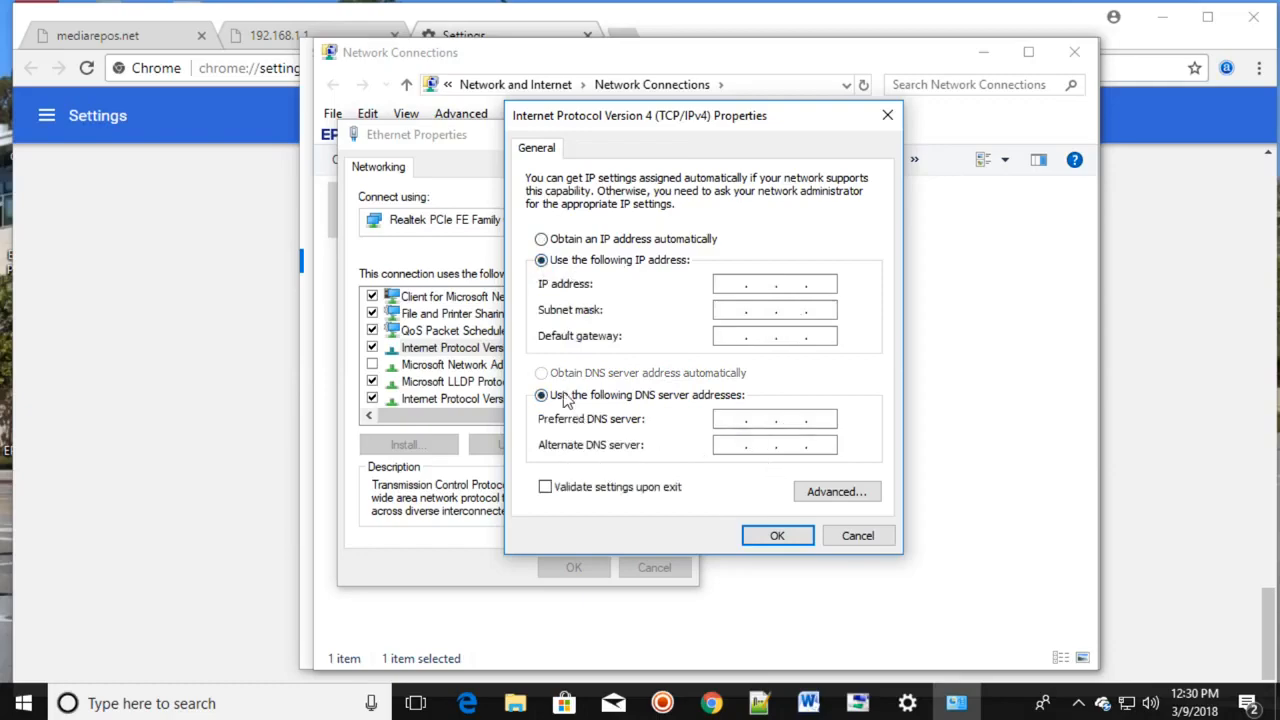
left_click(540, 240)
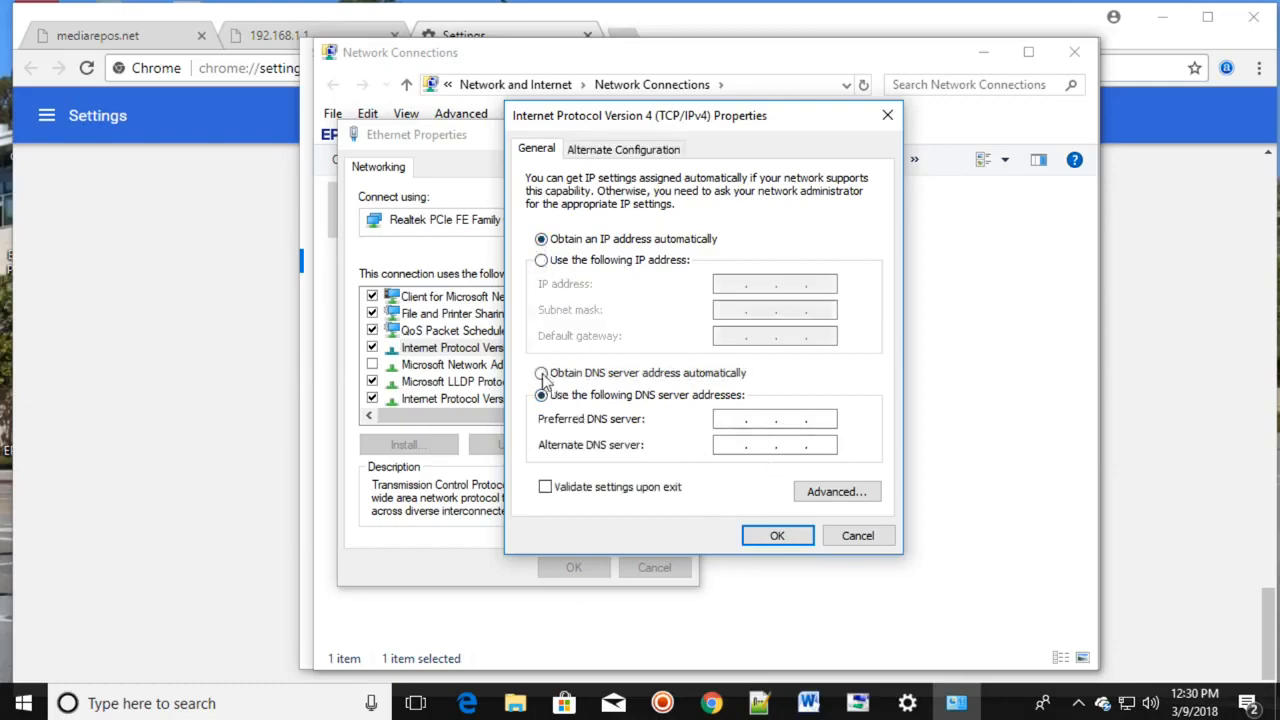
left_click(540, 372)
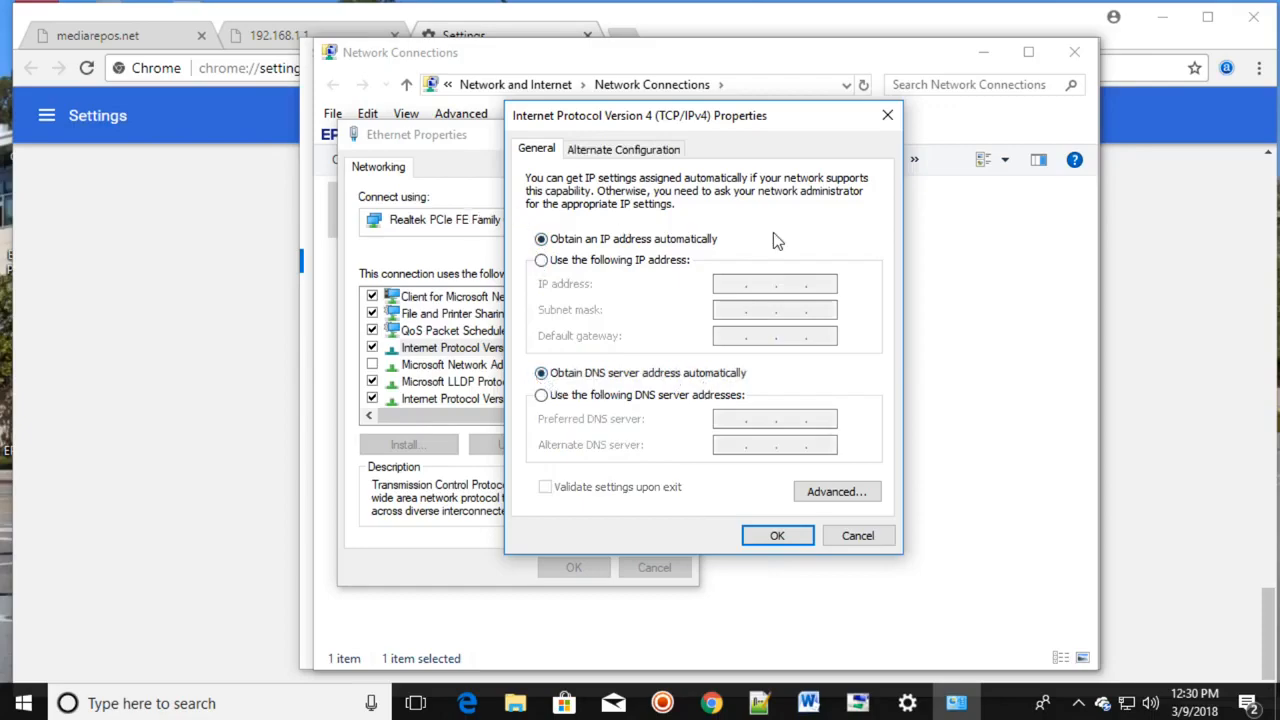
mouse_move(628, 258)
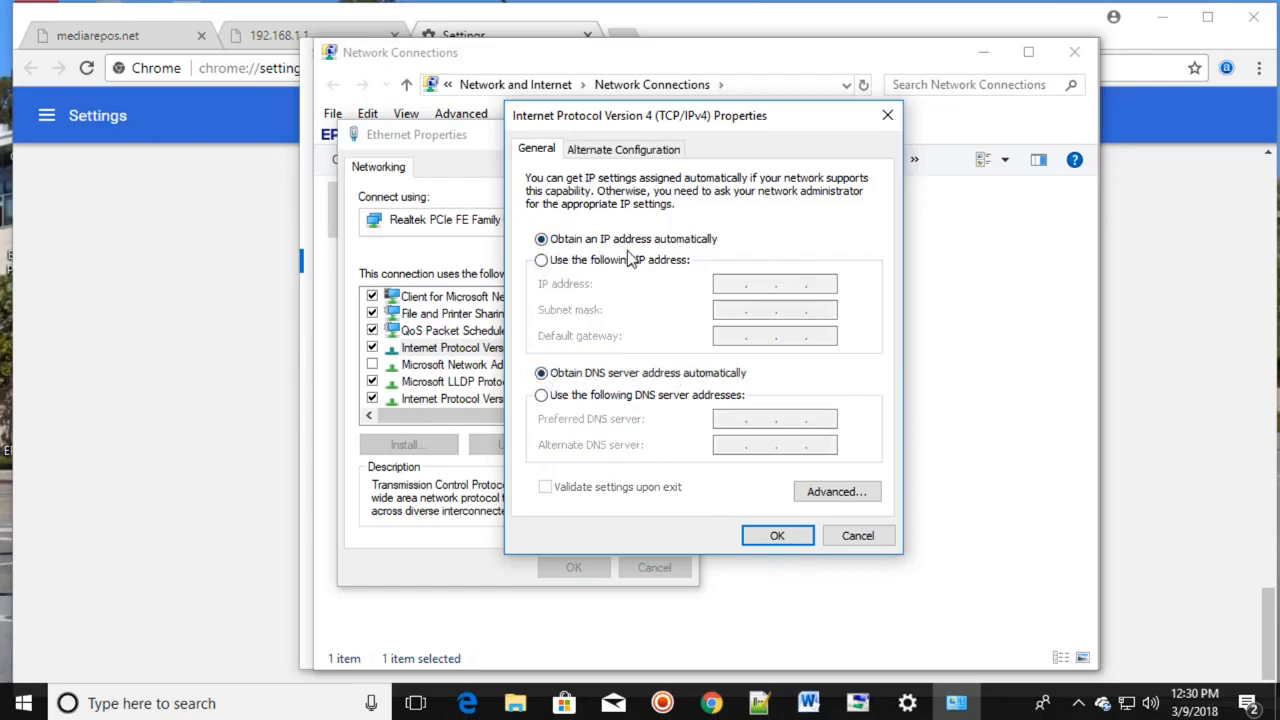
left_click(540, 260)
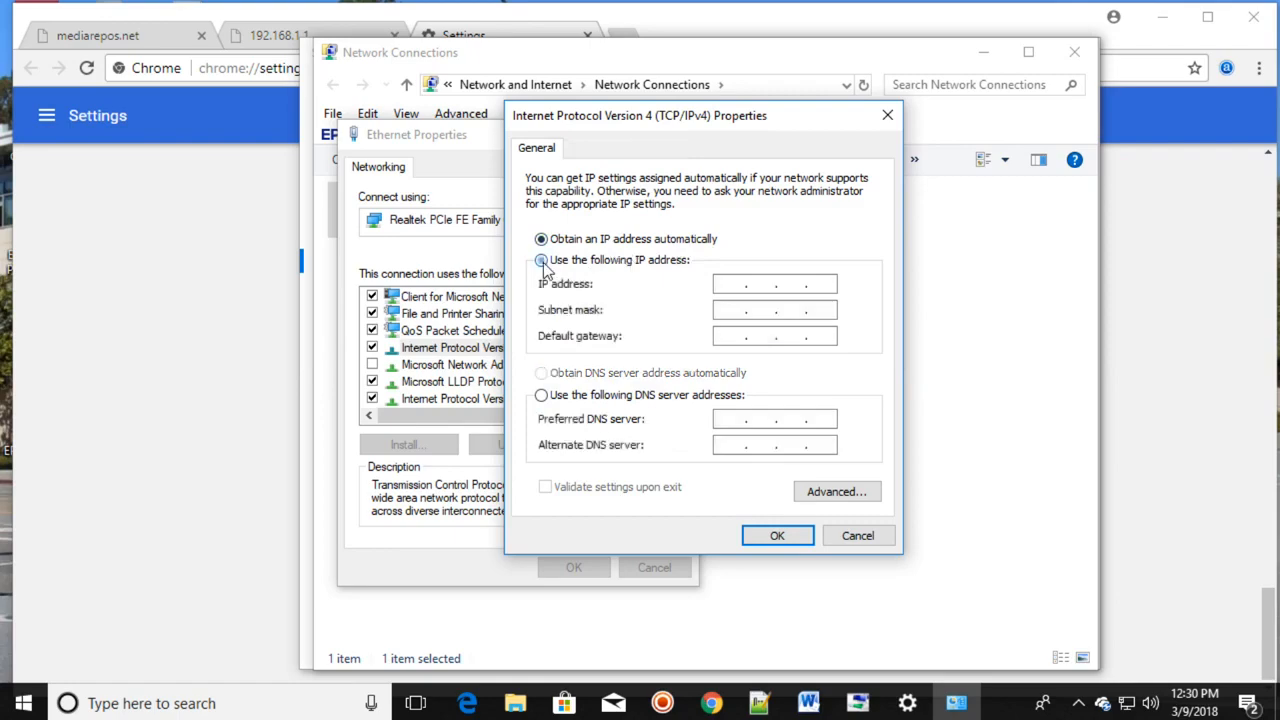
left_click(540, 260)
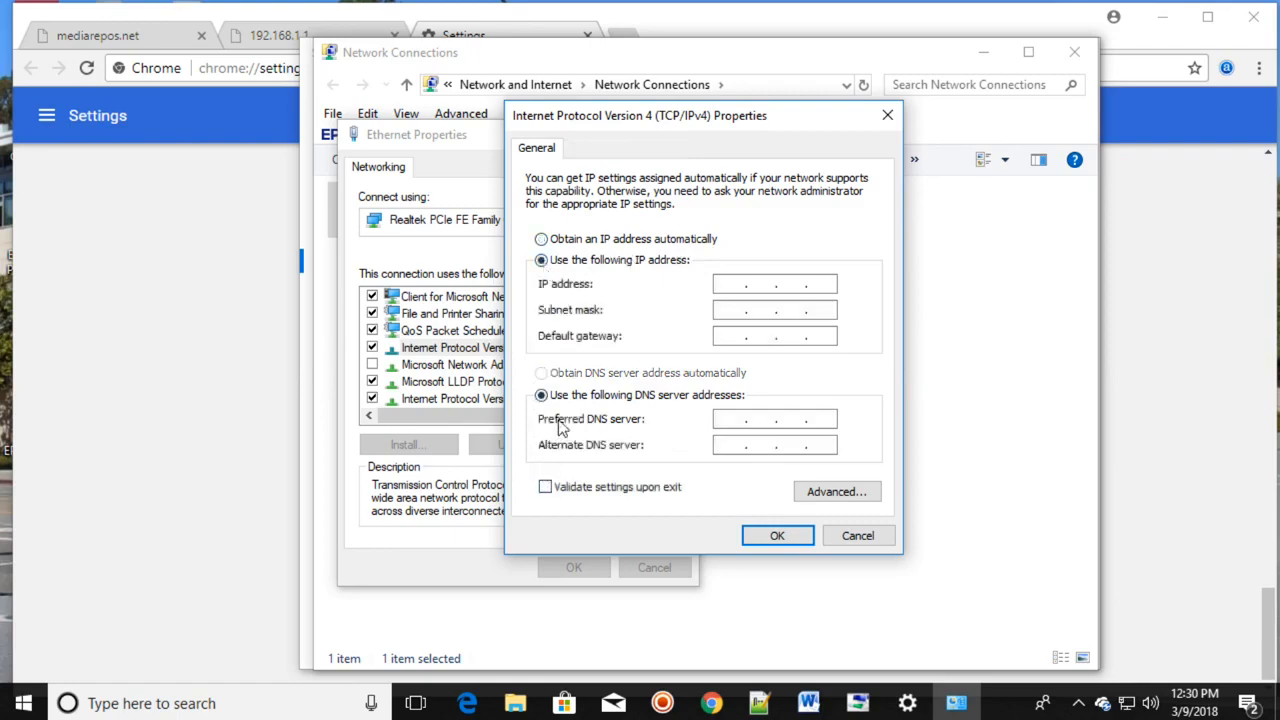
mouse_move(570, 252)
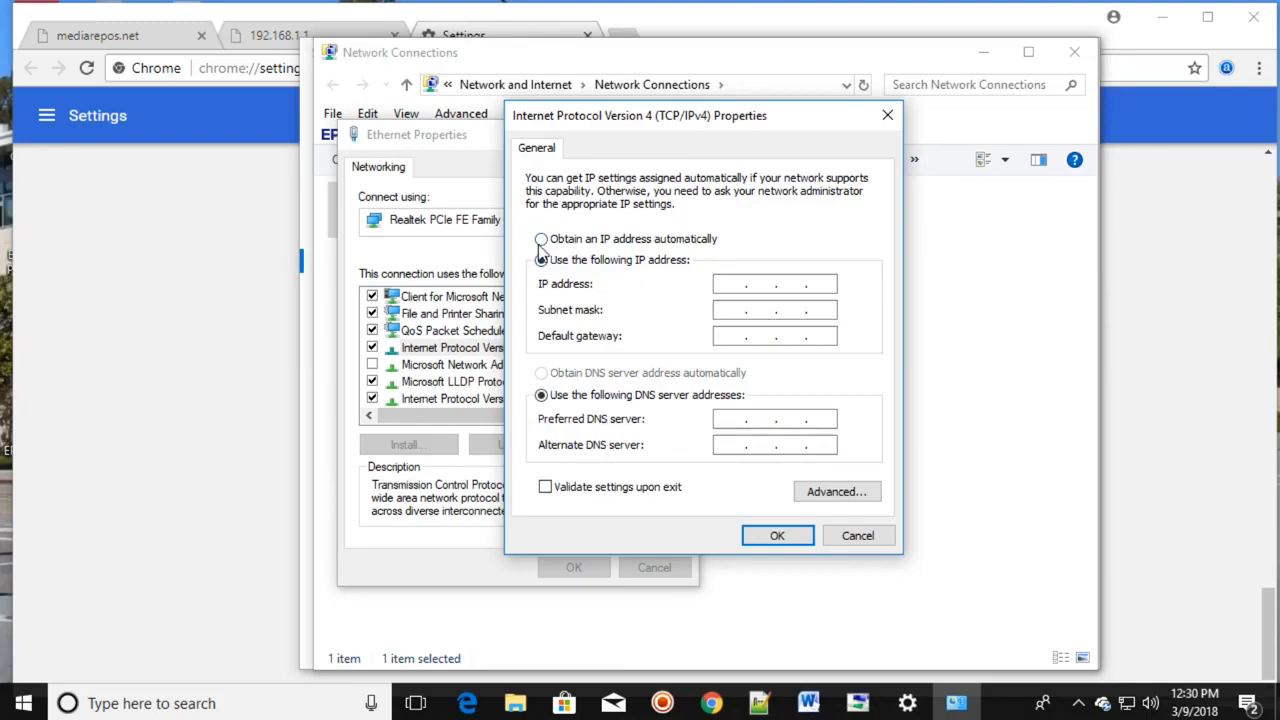
left_click(540, 238)
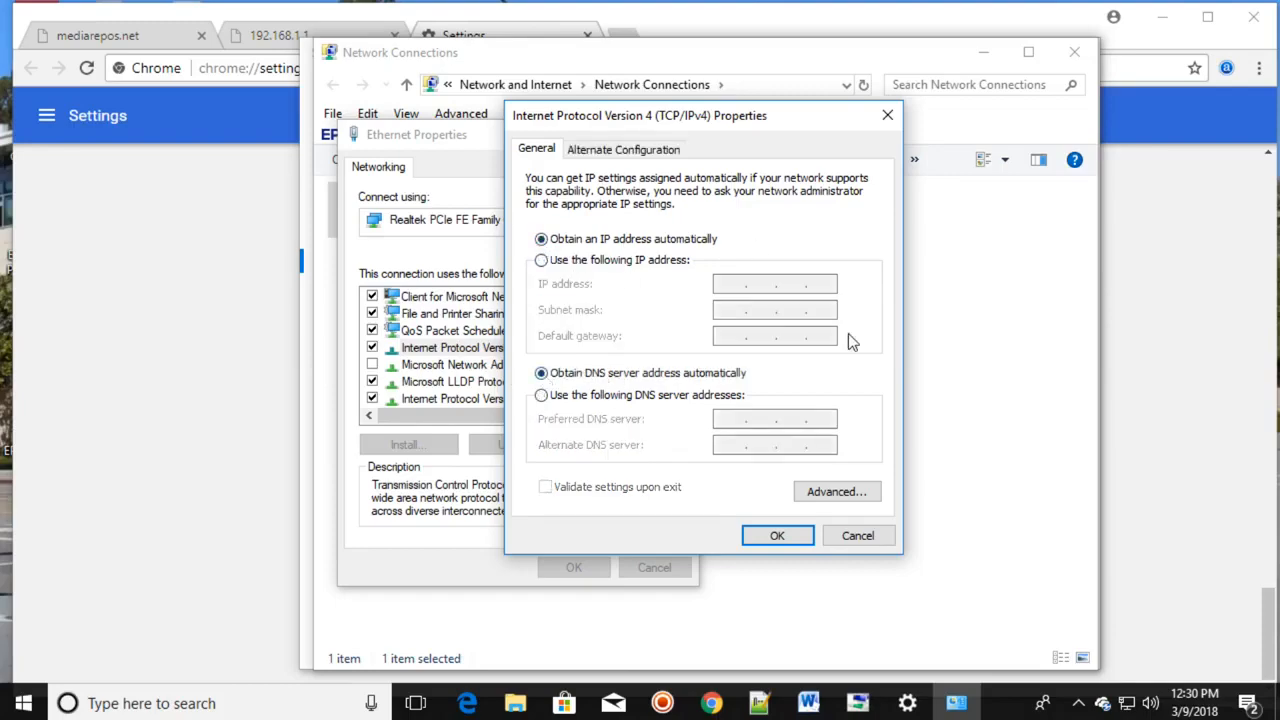
left_click(856, 536)
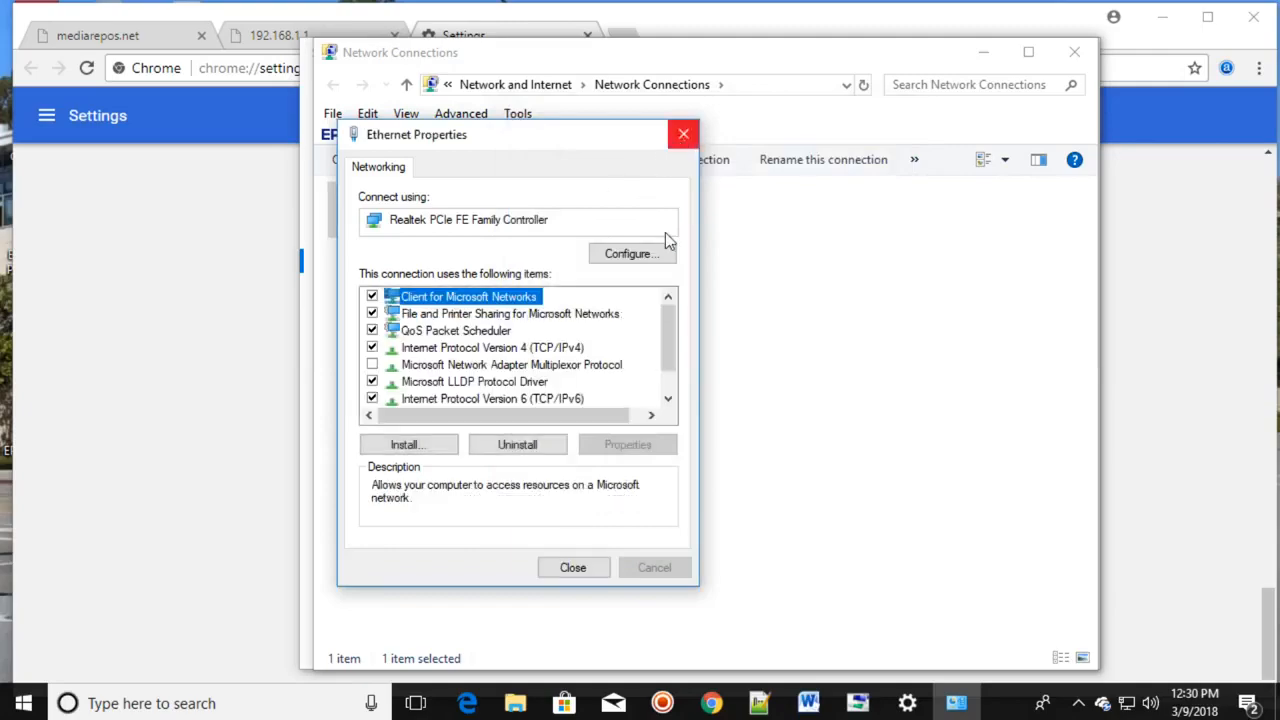
left_click(572, 568)
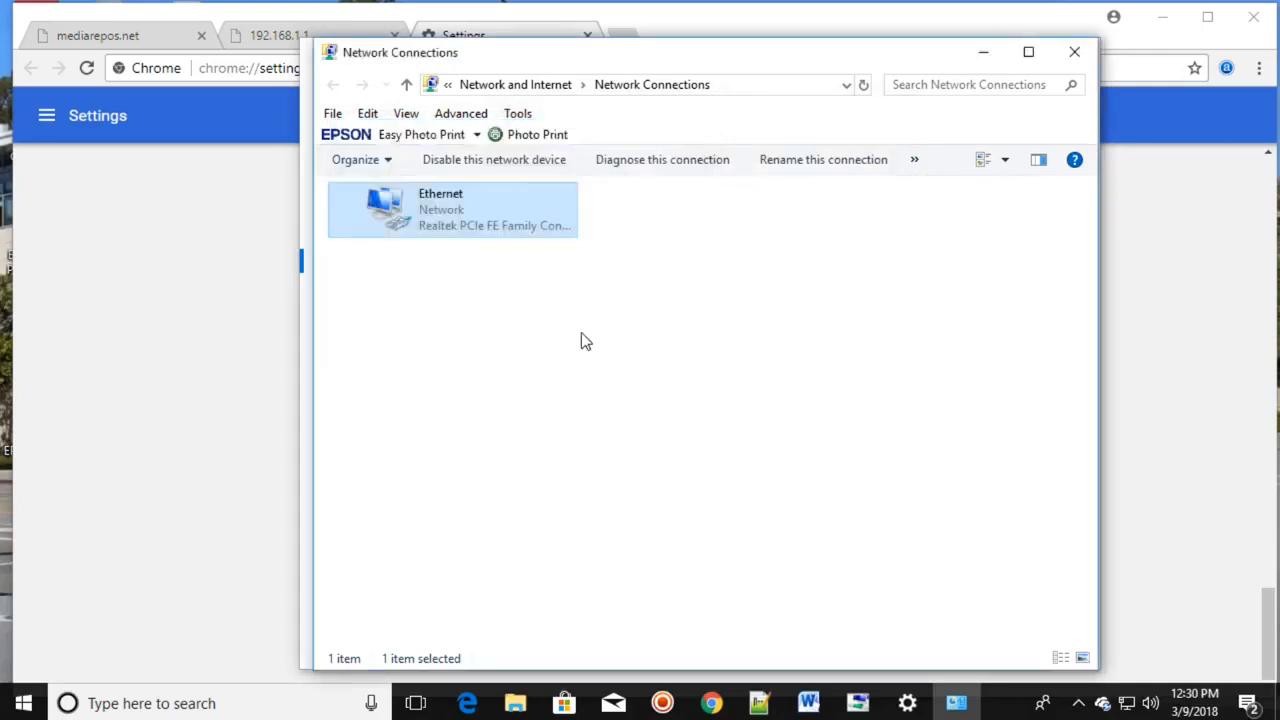
mouse_move(728, 324)
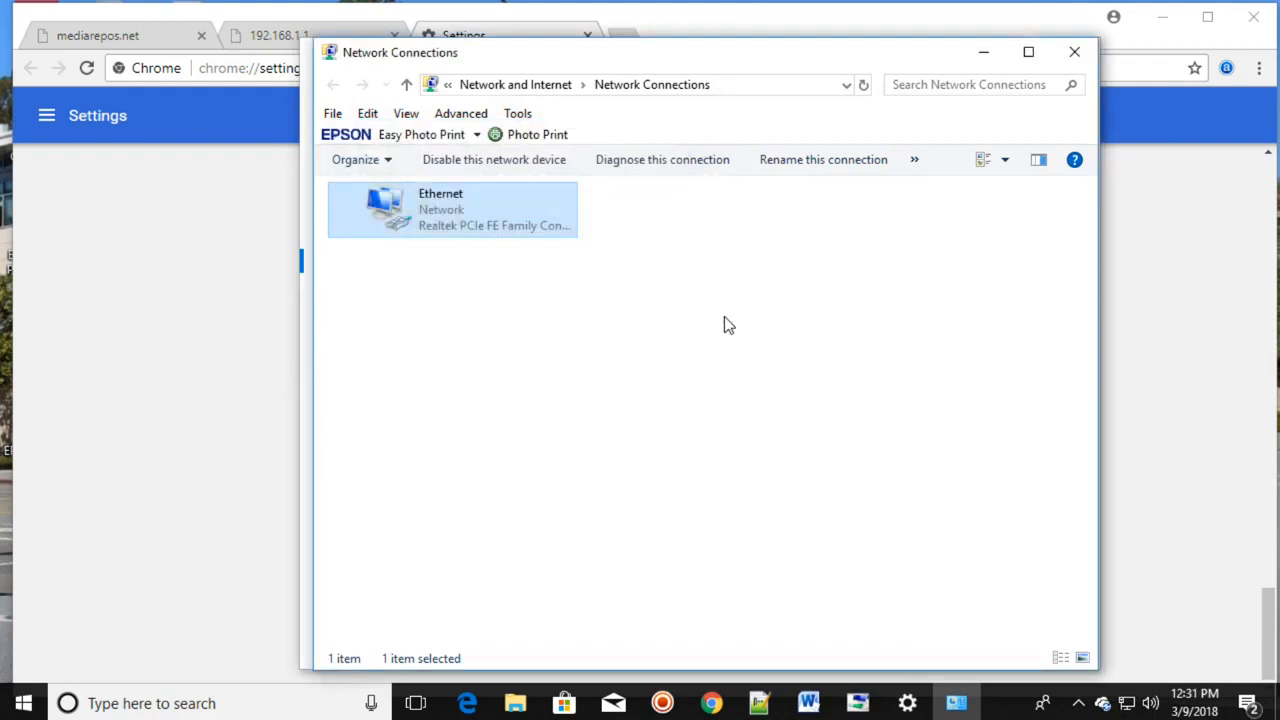
mouse_move(768, 246)
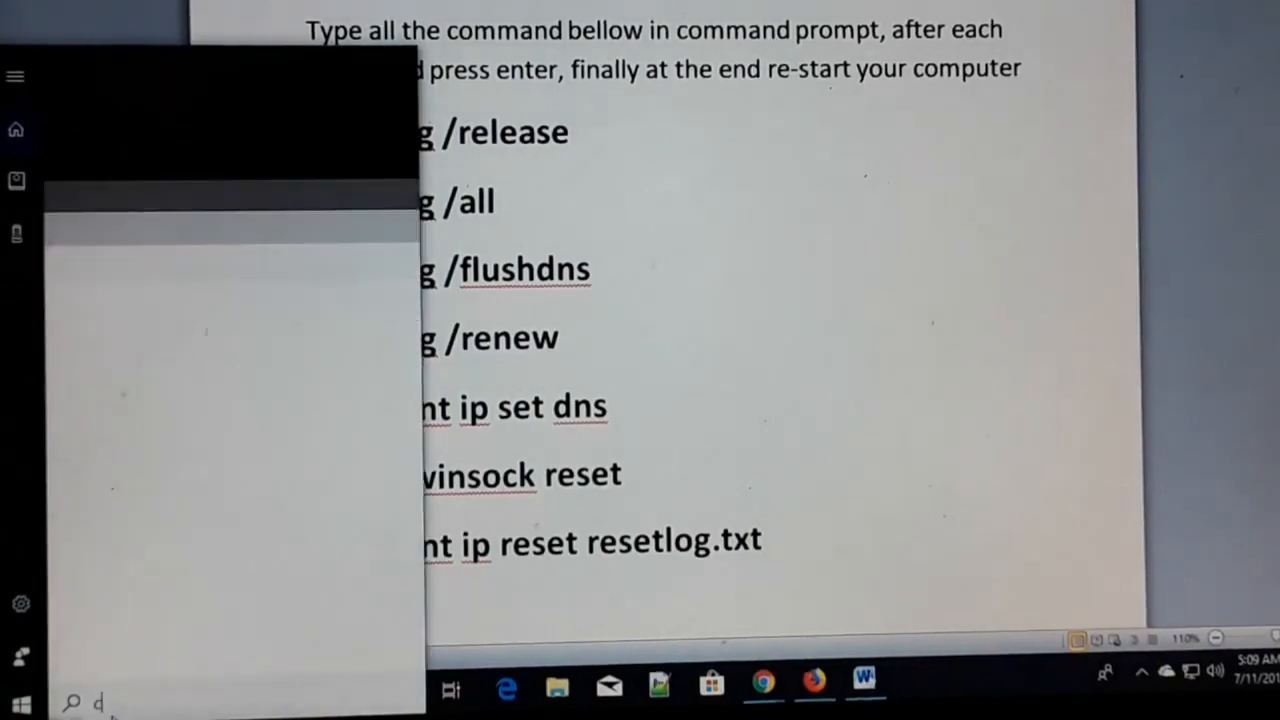
Run Command Prompt as administrator from Start search (cmd) and approve the UAC prompt
type("cmd")
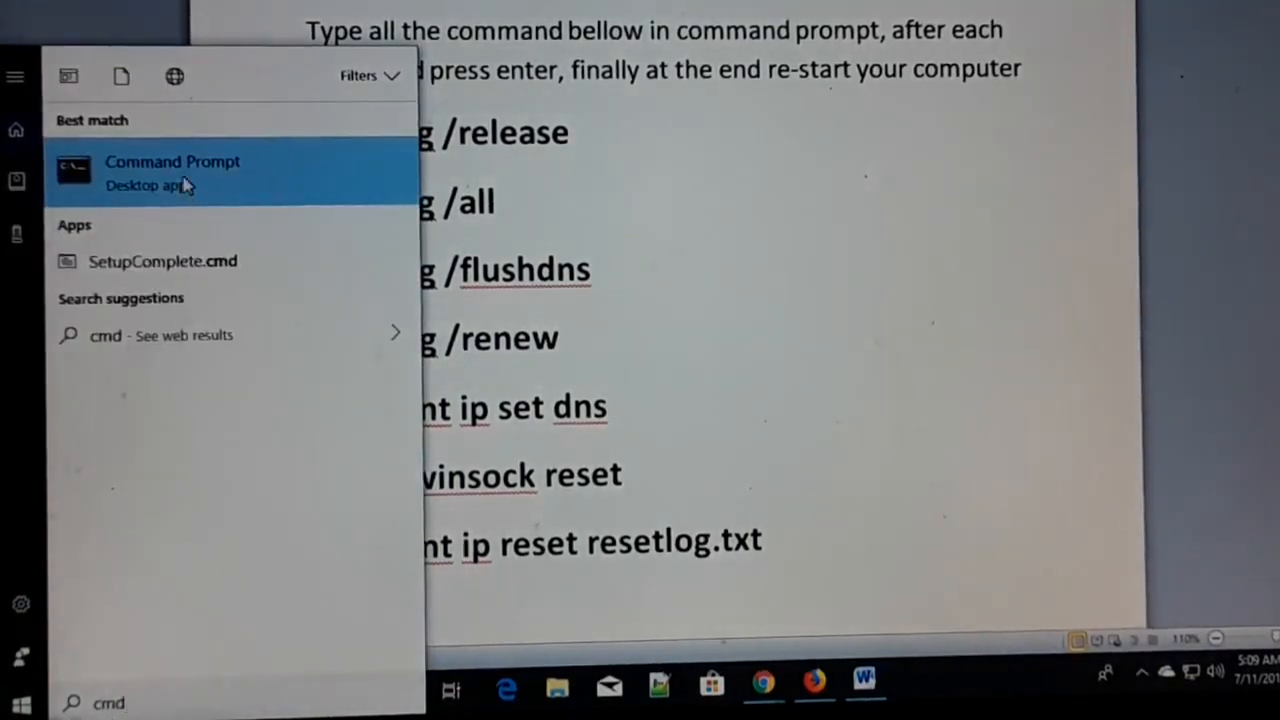
right_click(172, 170)
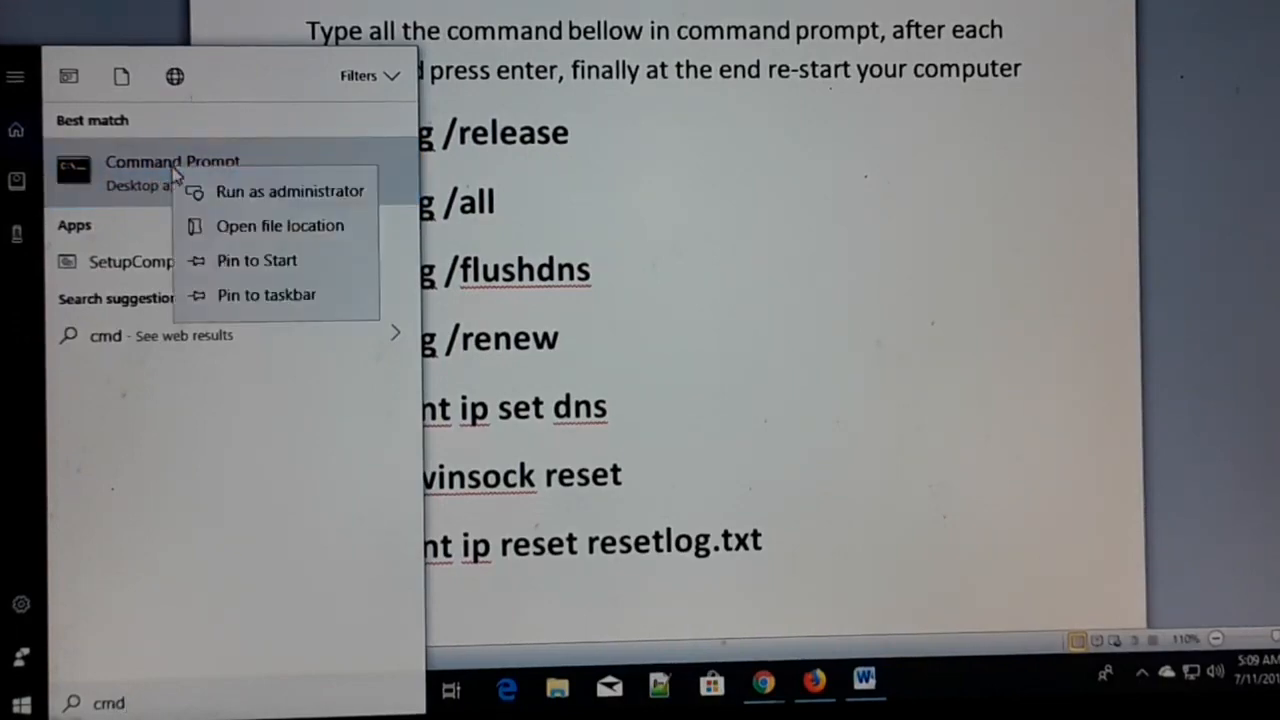
mouse_move(290, 192)
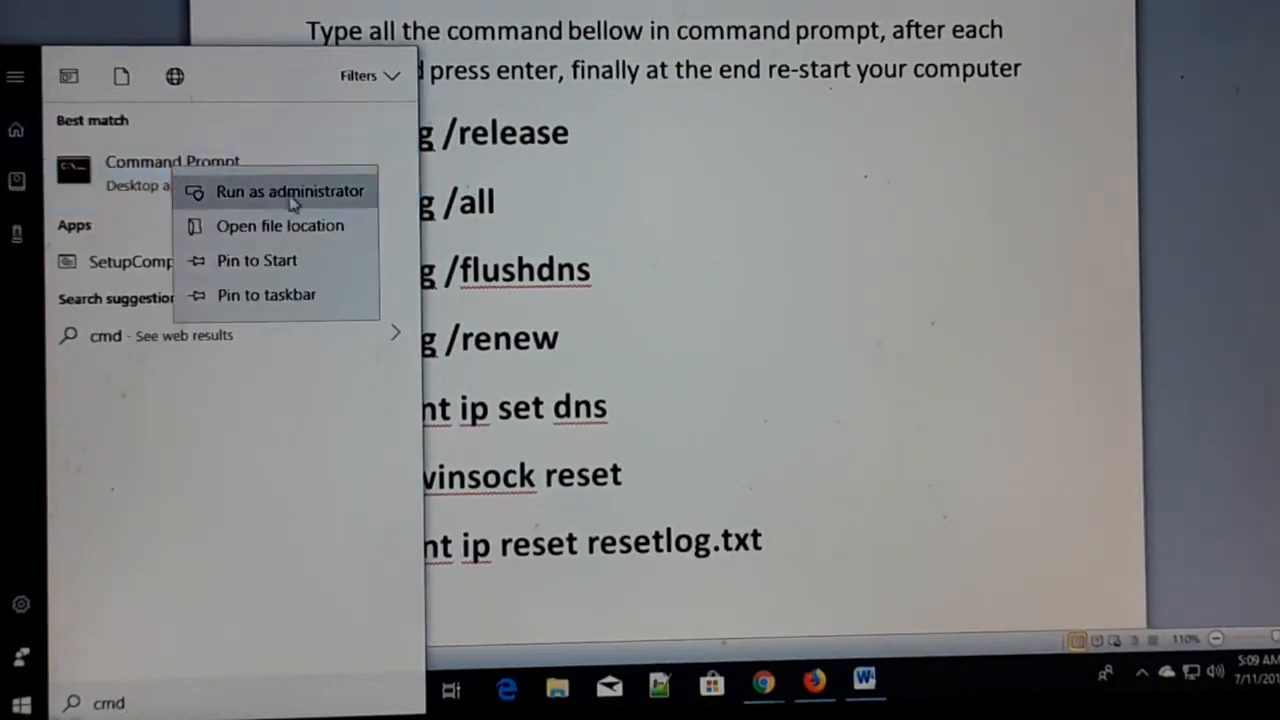
left_click(290, 192)
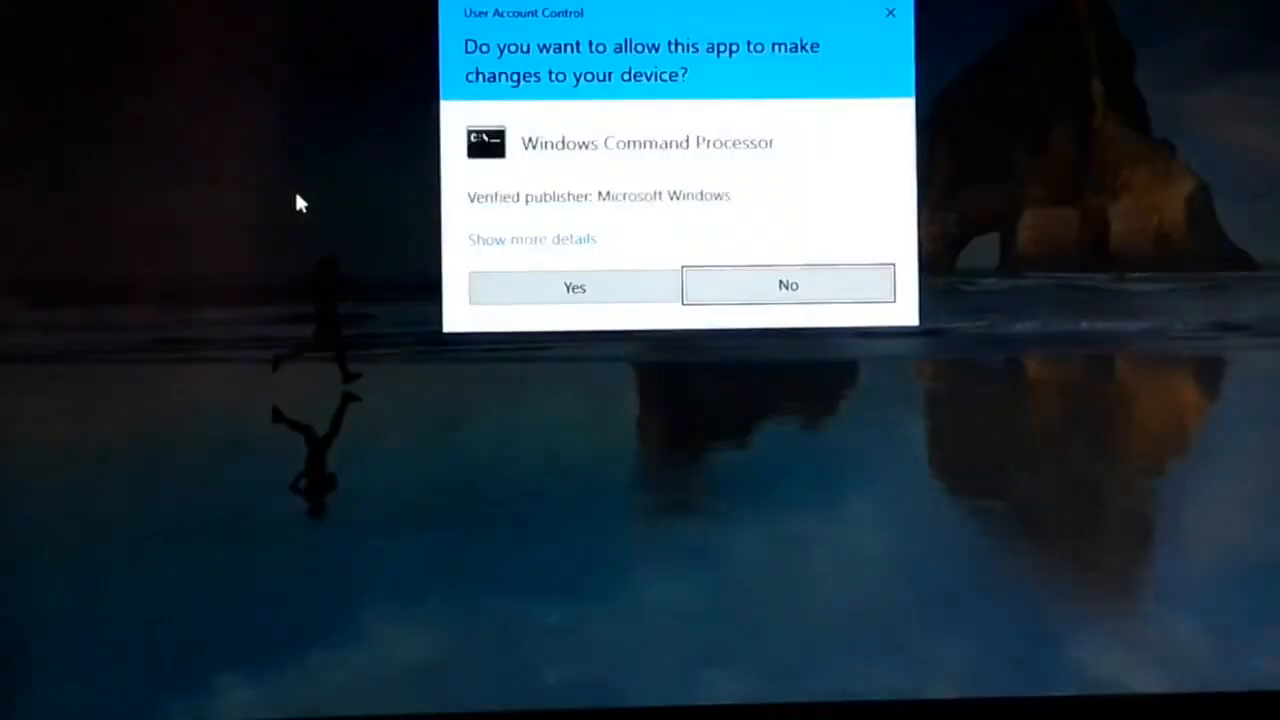
left_click(574, 288)
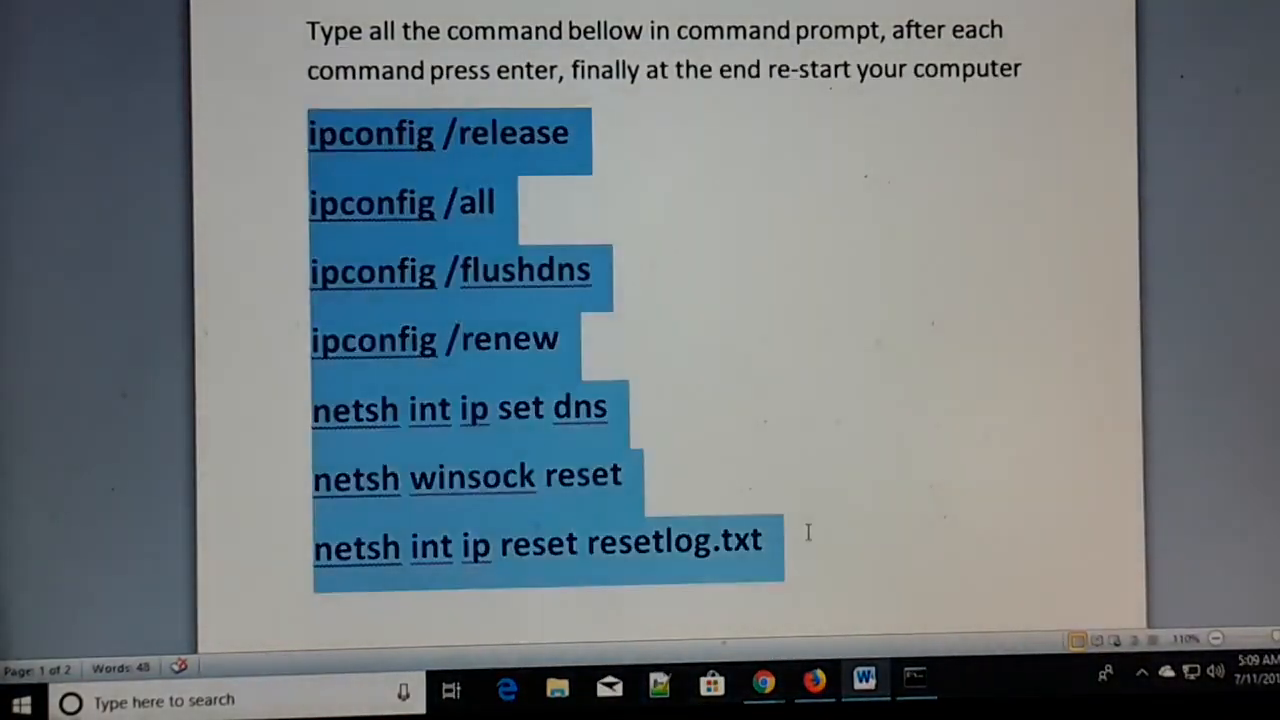
left_click(770, 544)
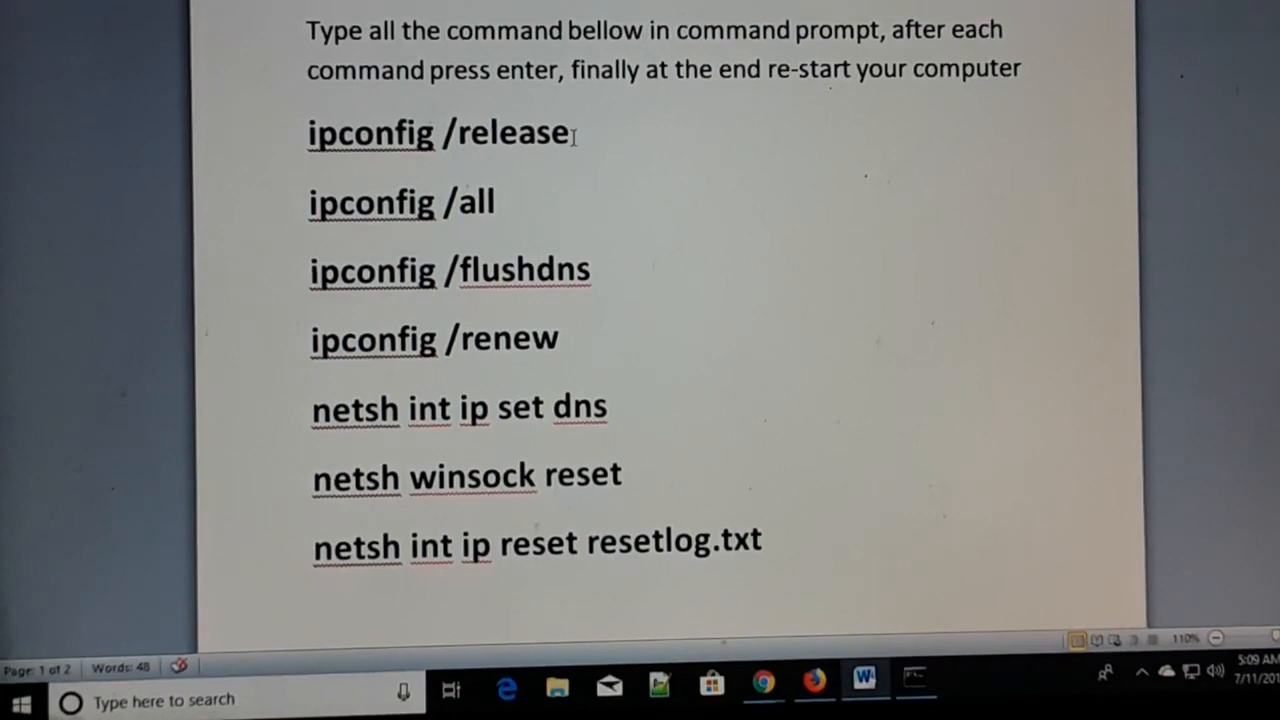
left_click(912, 688)
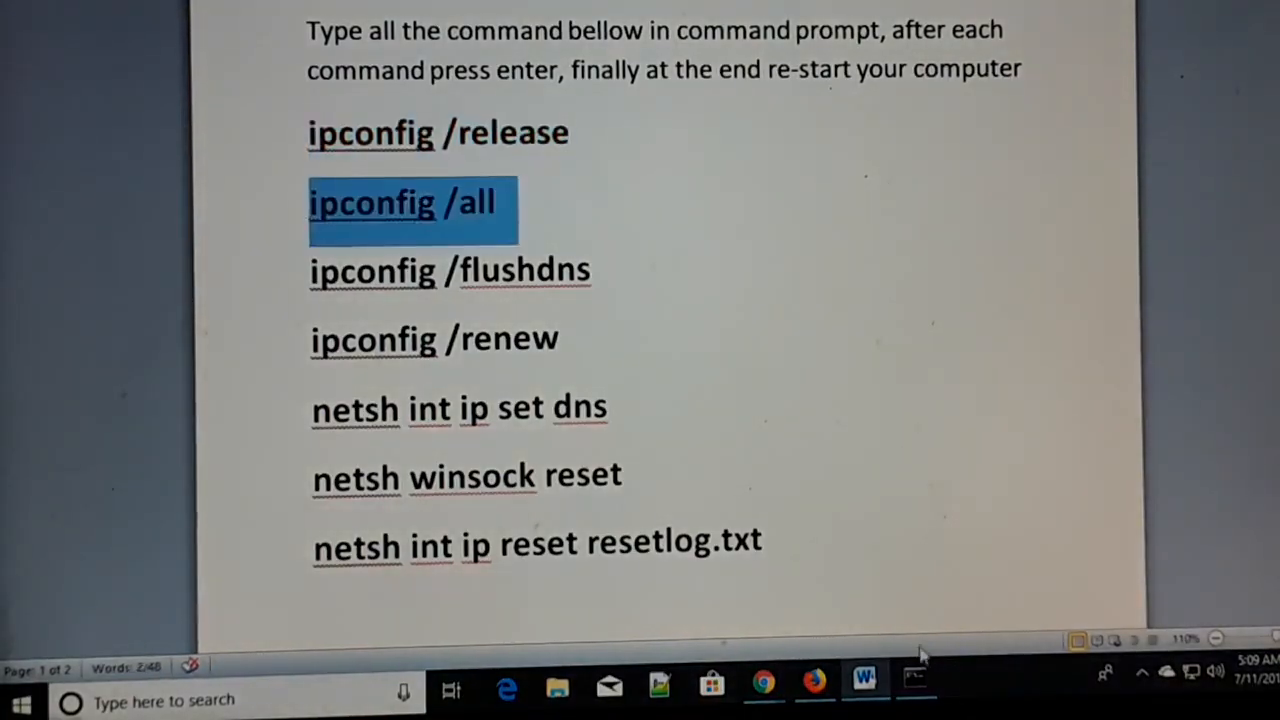
left_click(914, 688)
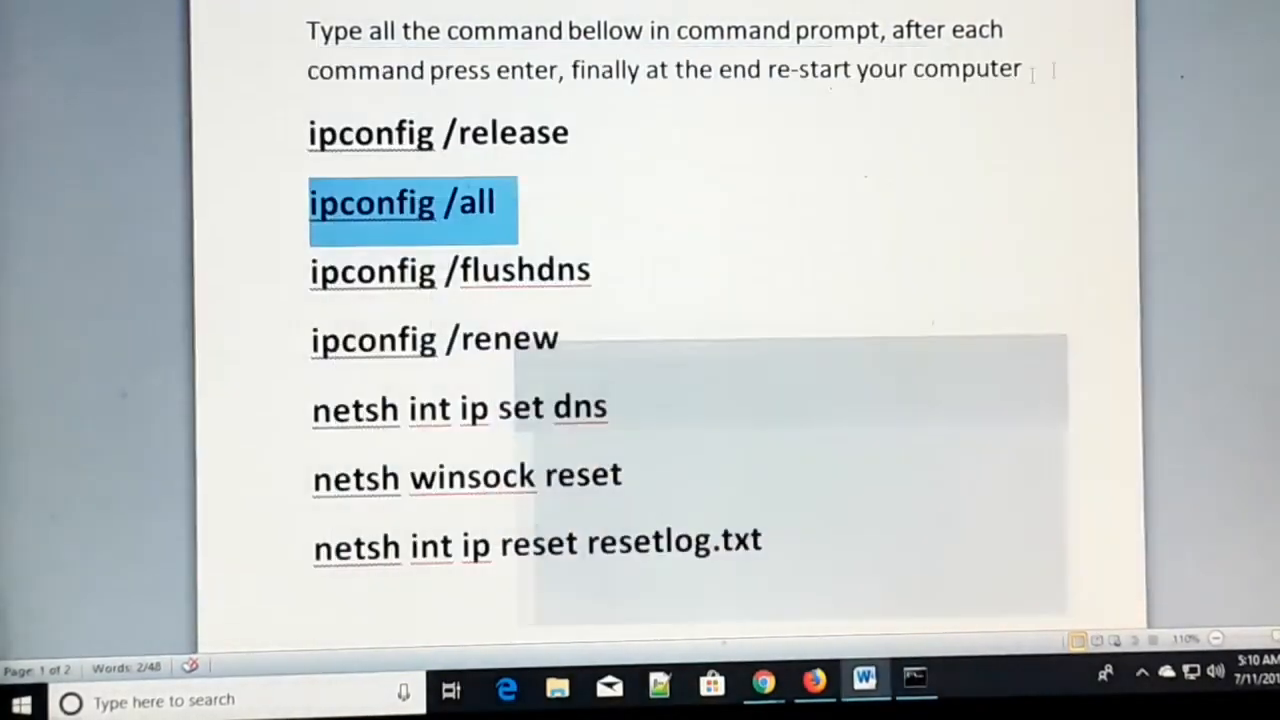
double_click(436, 340)
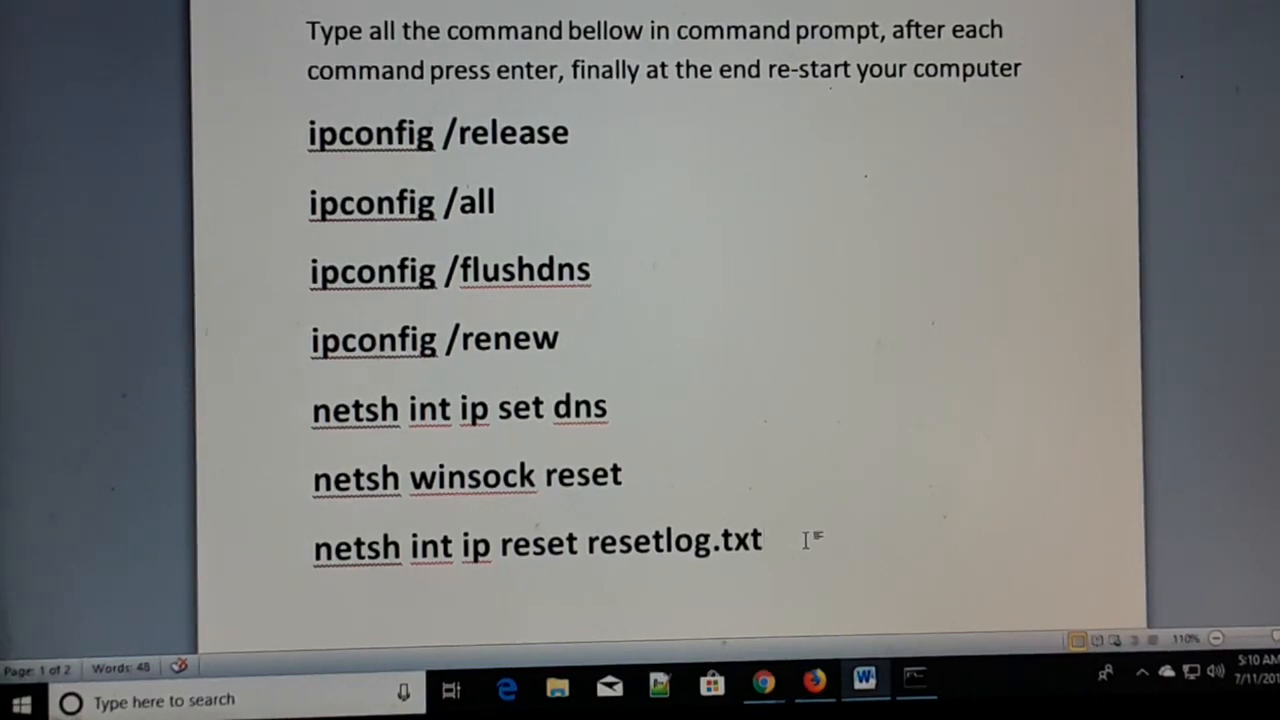
left_click(764, 544)
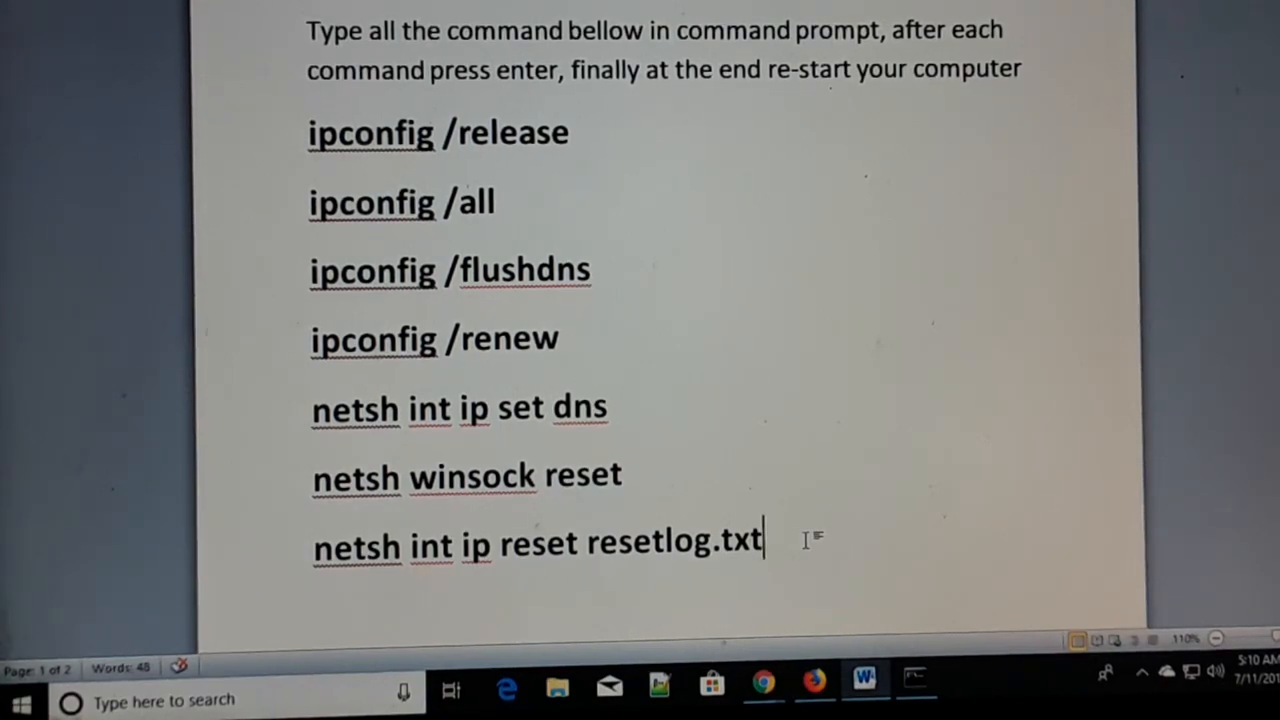